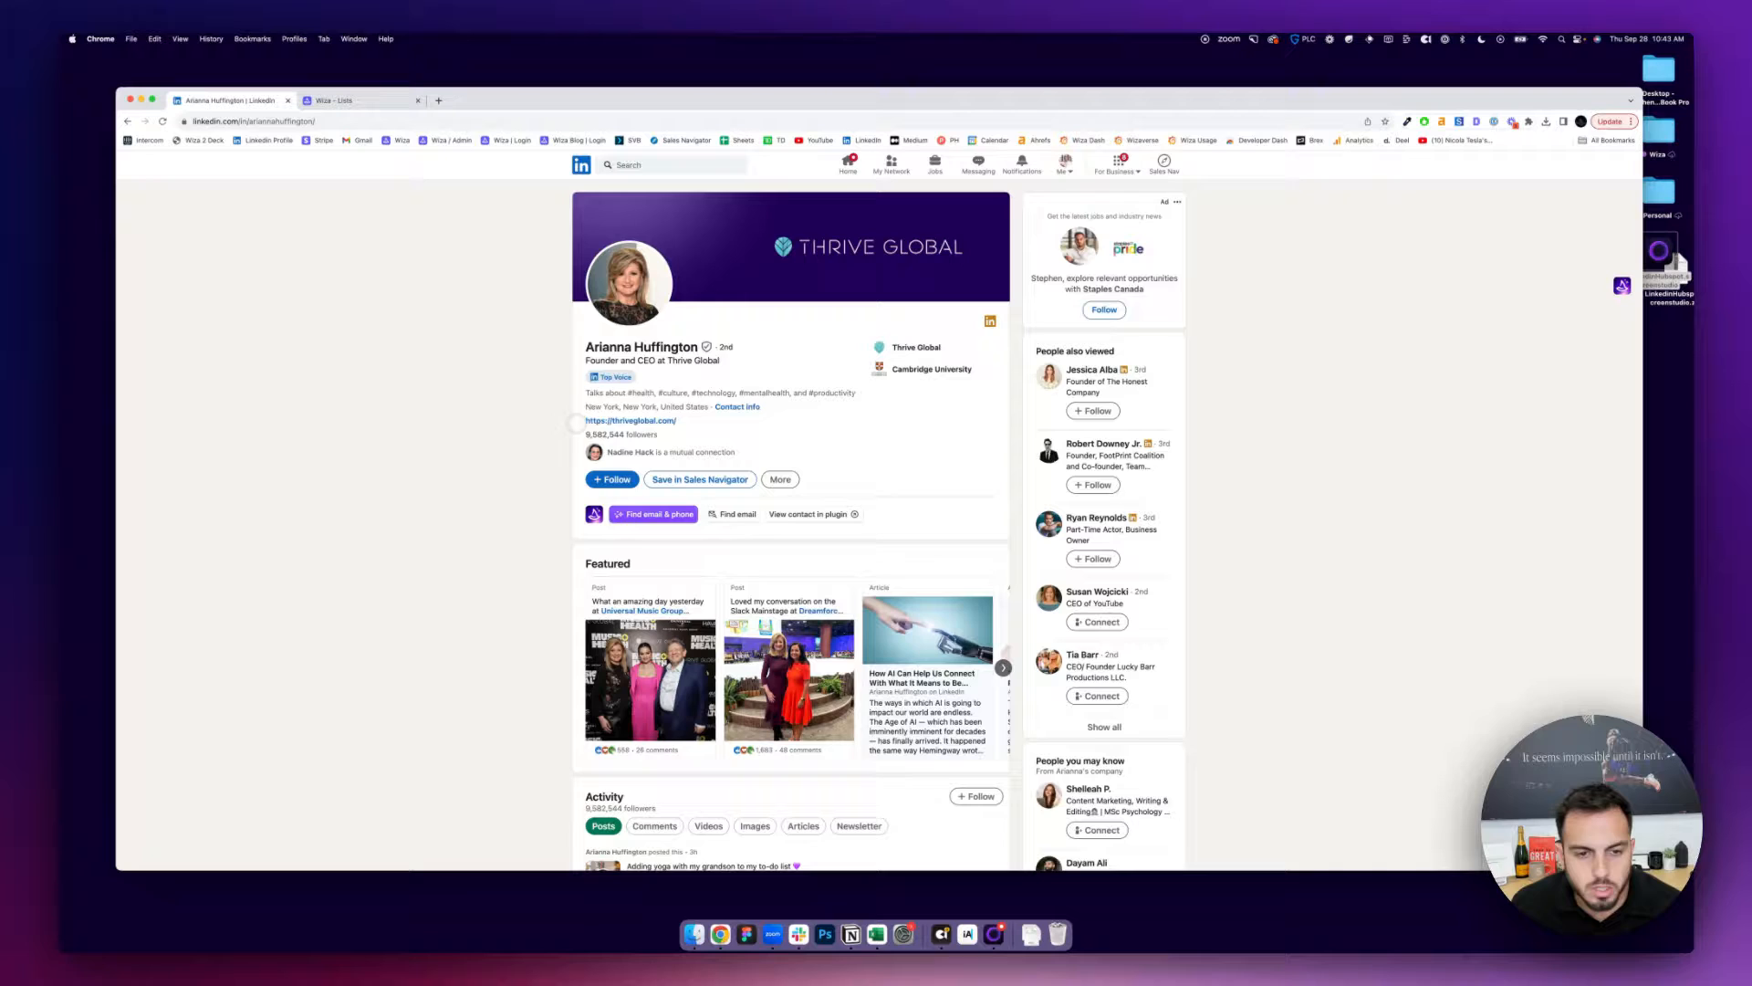
- Reveal Arianna Huffington's emails and phones, then start a new list from the Save to list dropdown
{"action": "left_click", "coordinate": [654, 513]}
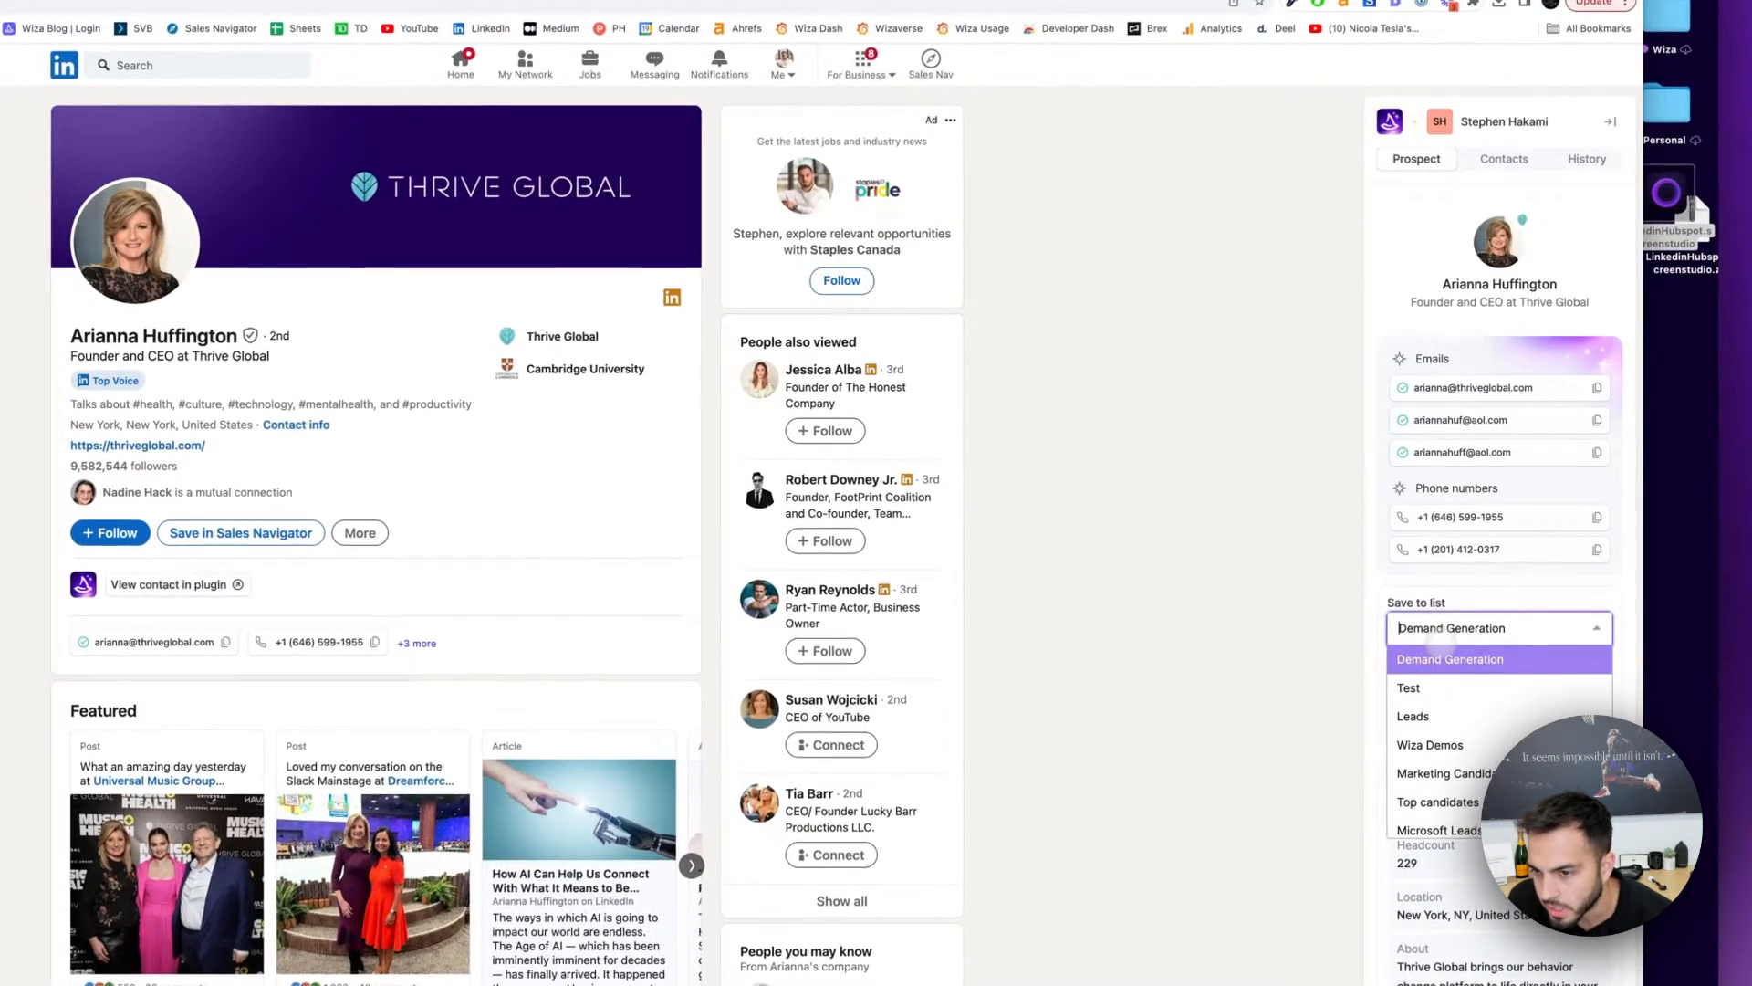
{"action": "scroll", "scroll_direction": "down", "scroll_amount": 3}
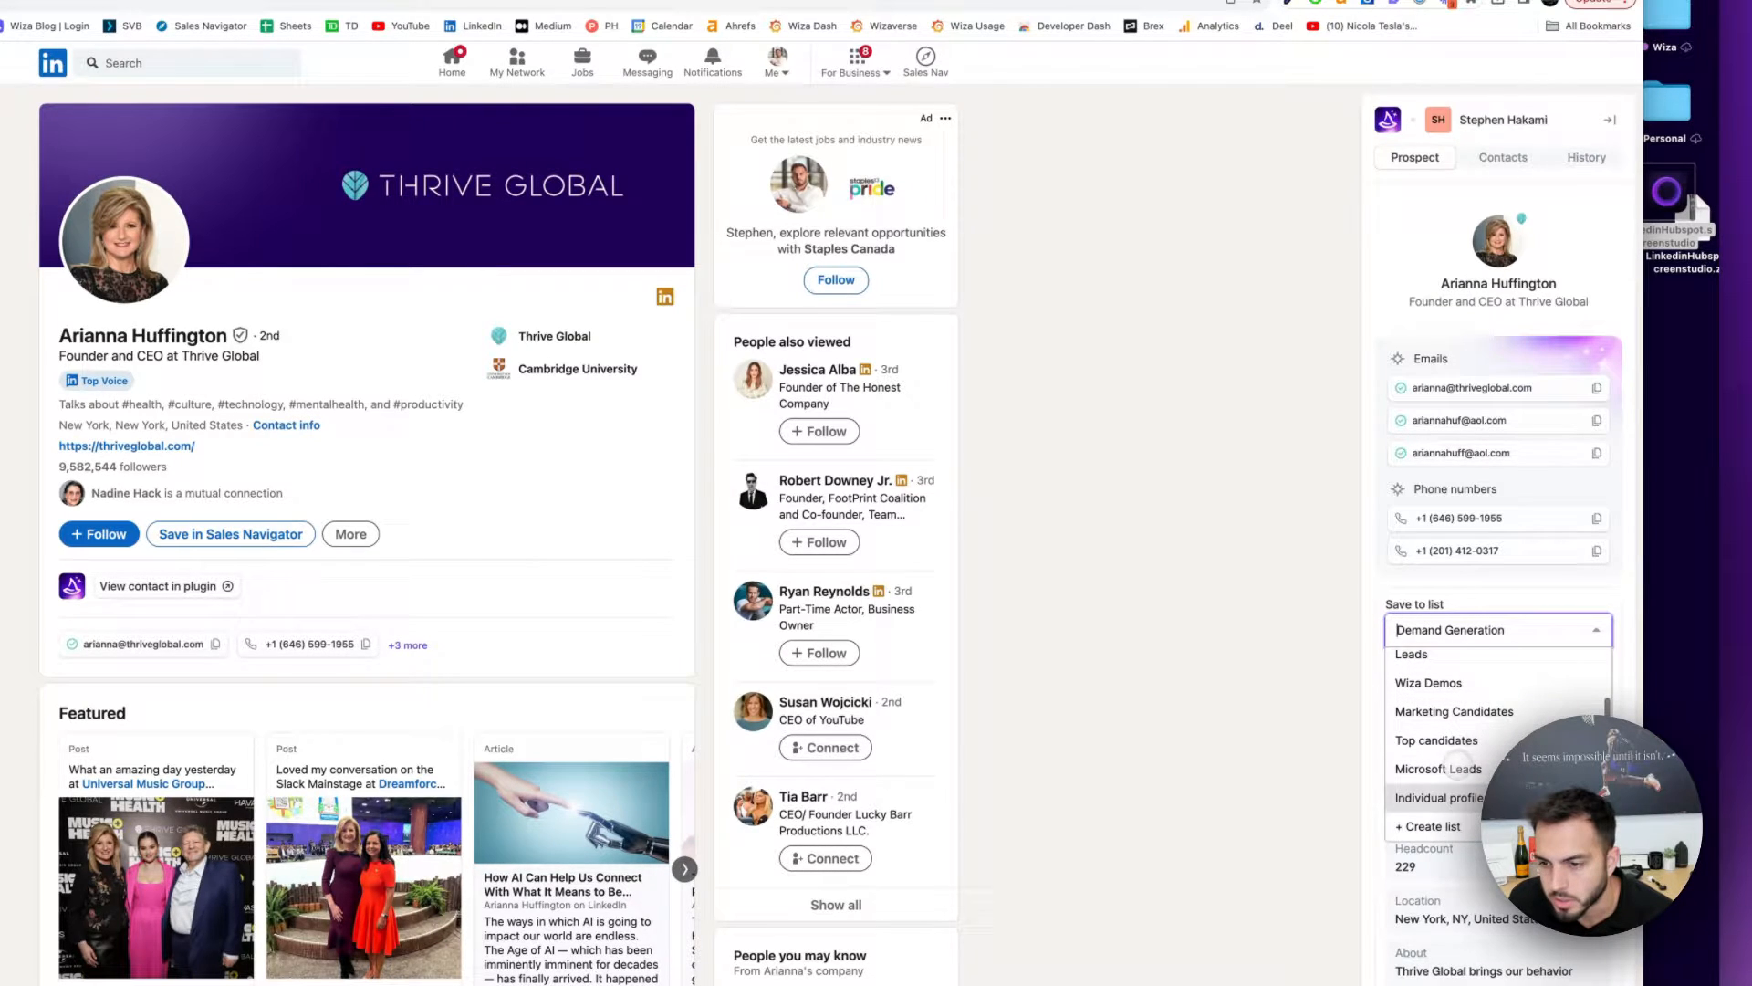
{"action": "left_click", "coordinate": [1431, 825]}
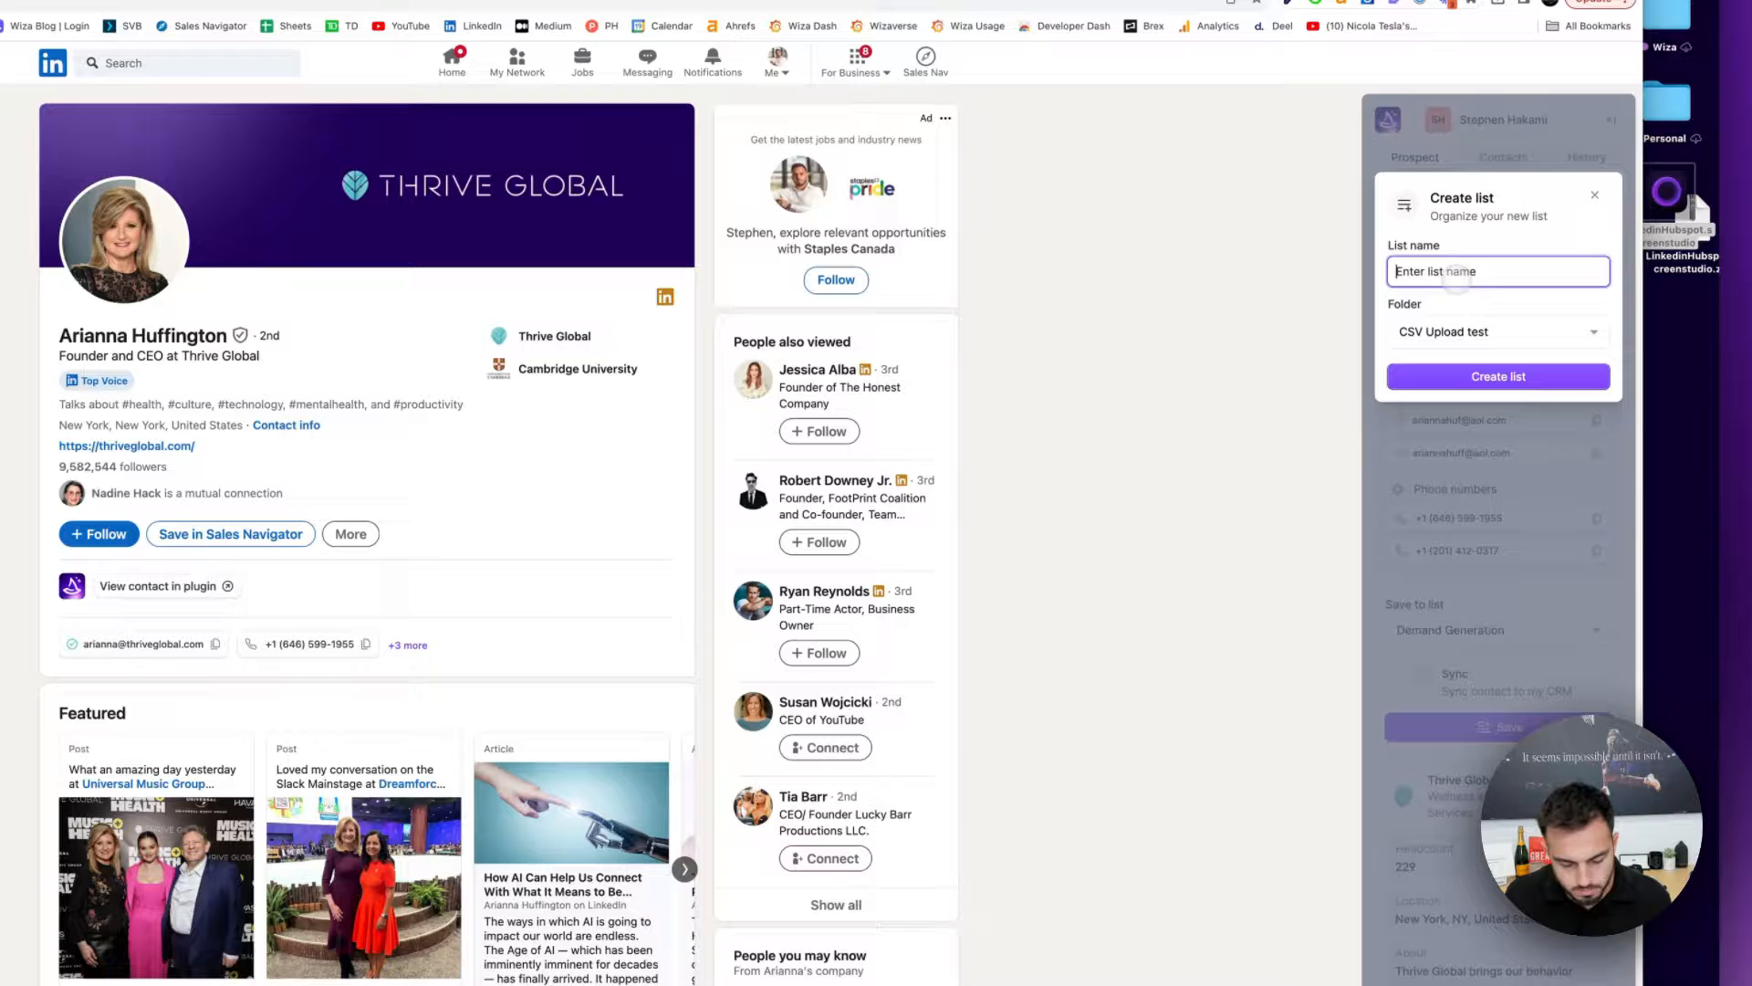
- Create the Salesforce list, toggle CRM sync on and off, and save Arianna Huffington to it
{"action": "type", "text": "Salesforce"}
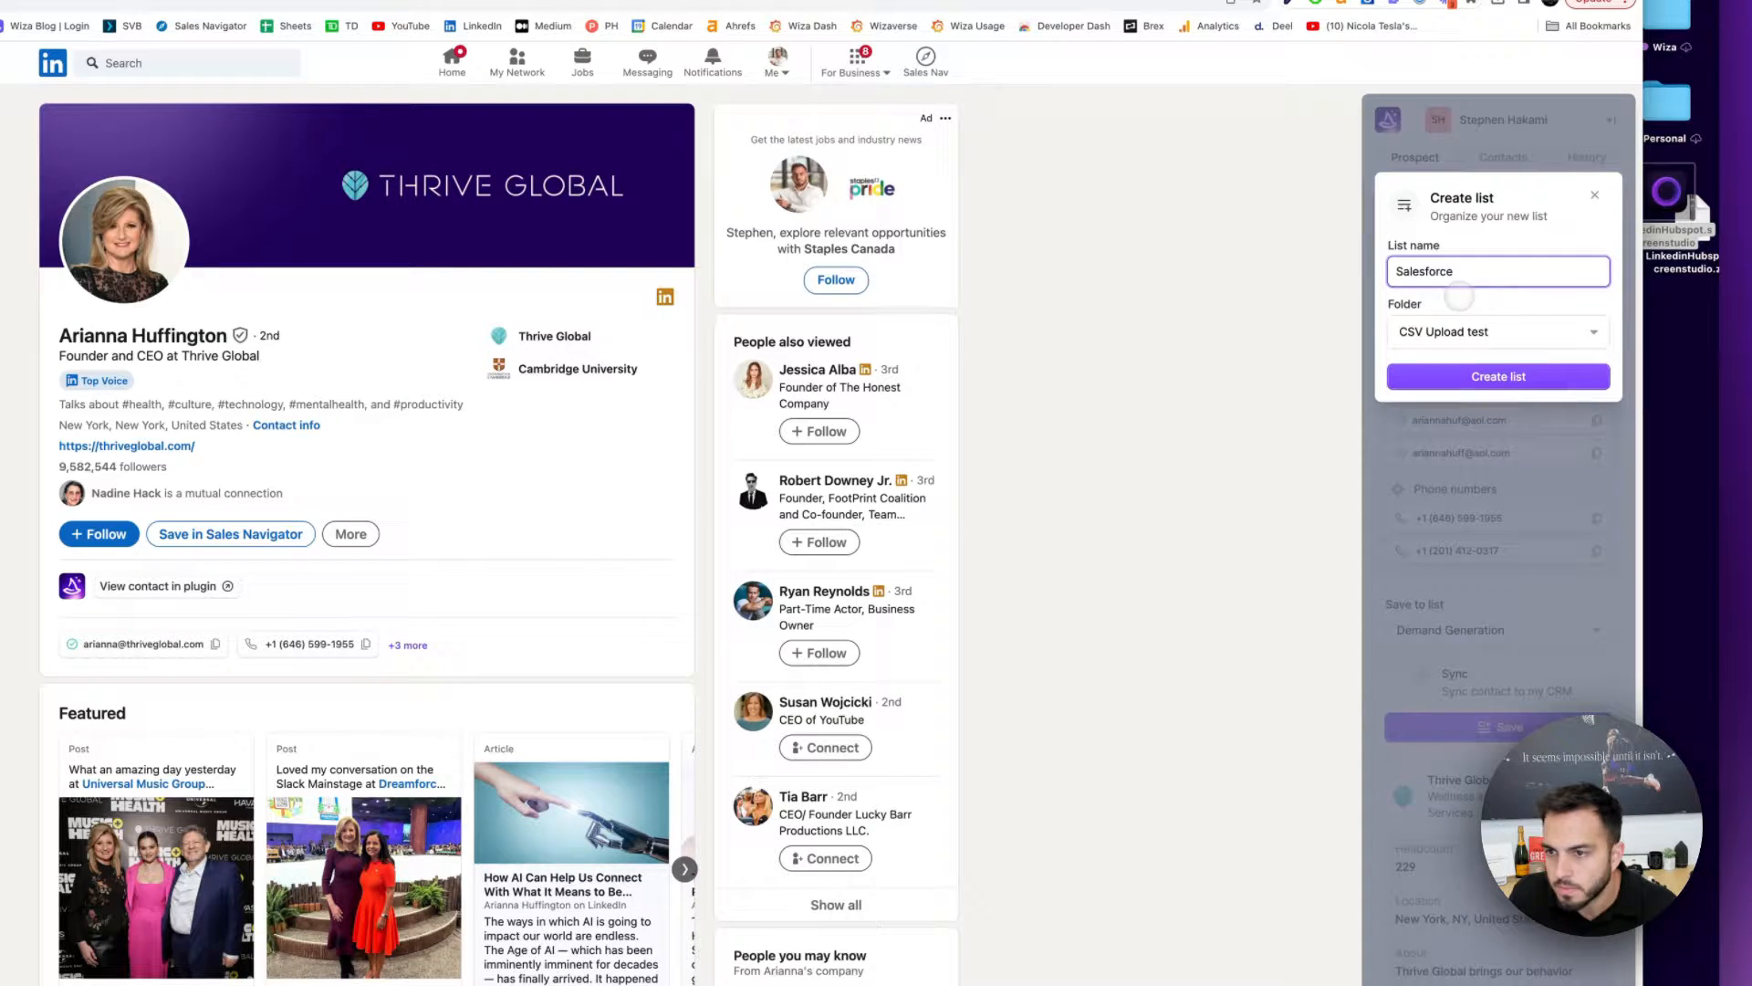
{"action": "left_click", "coordinate": [1496, 376]}
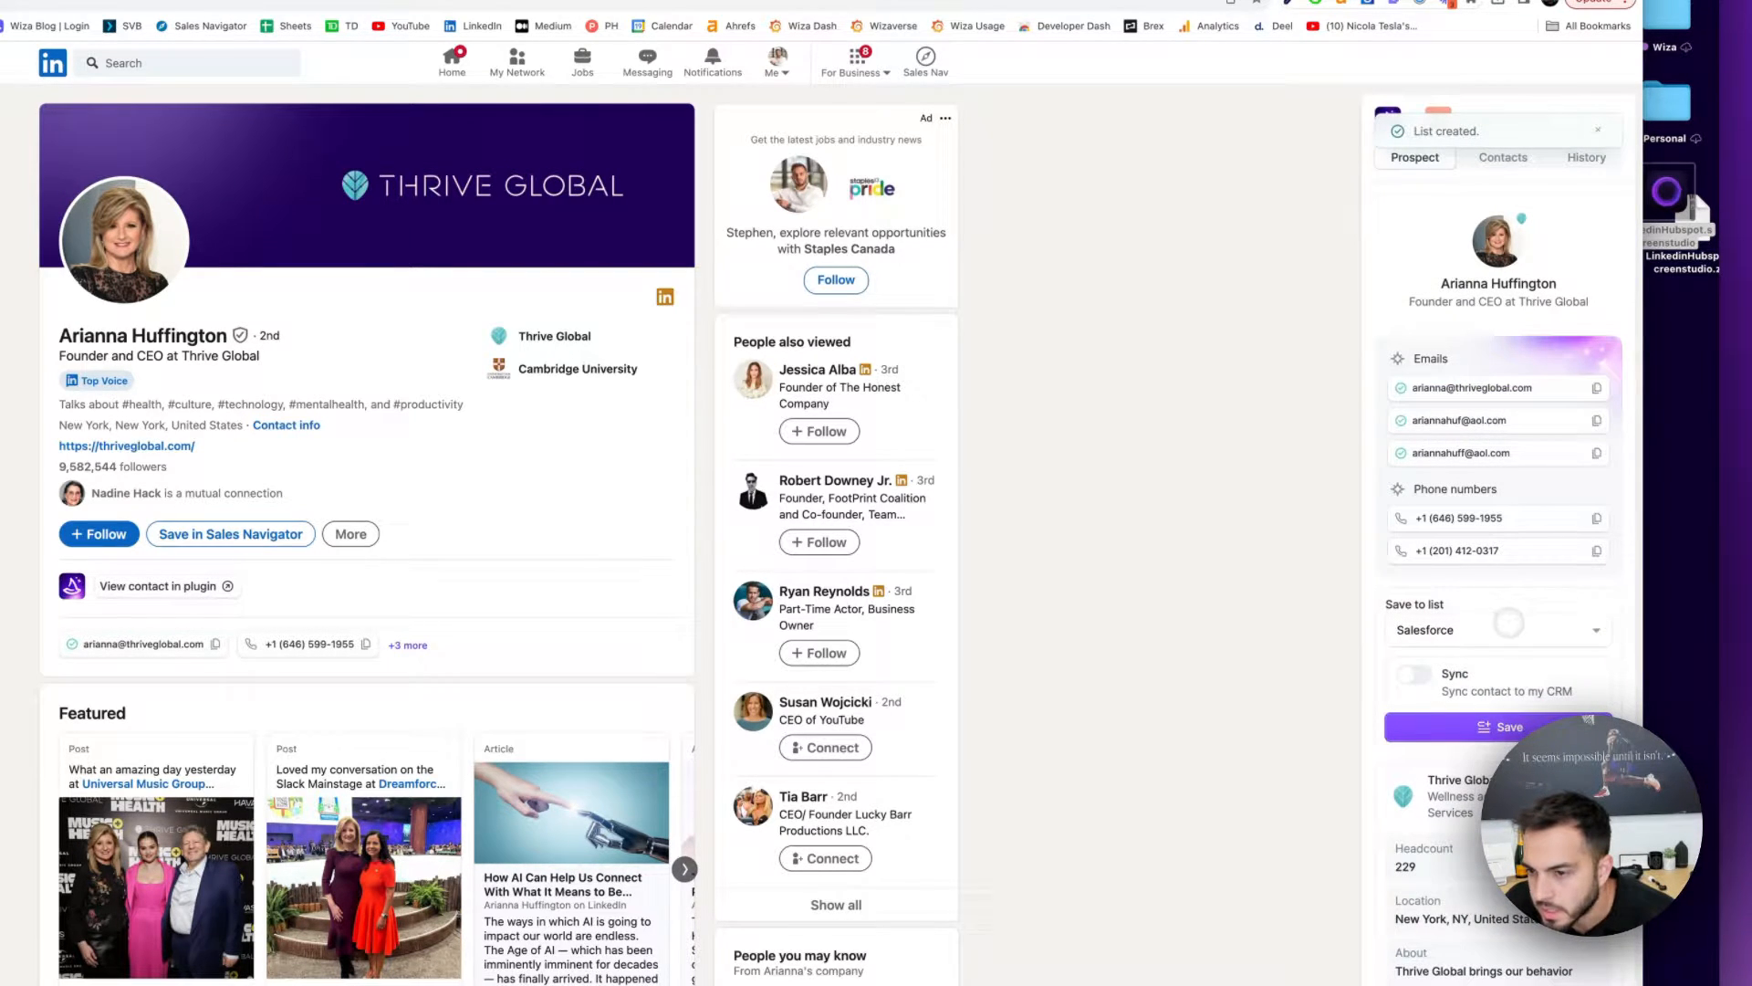
{"action": "left_click", "coordinate": [1411, 673]}
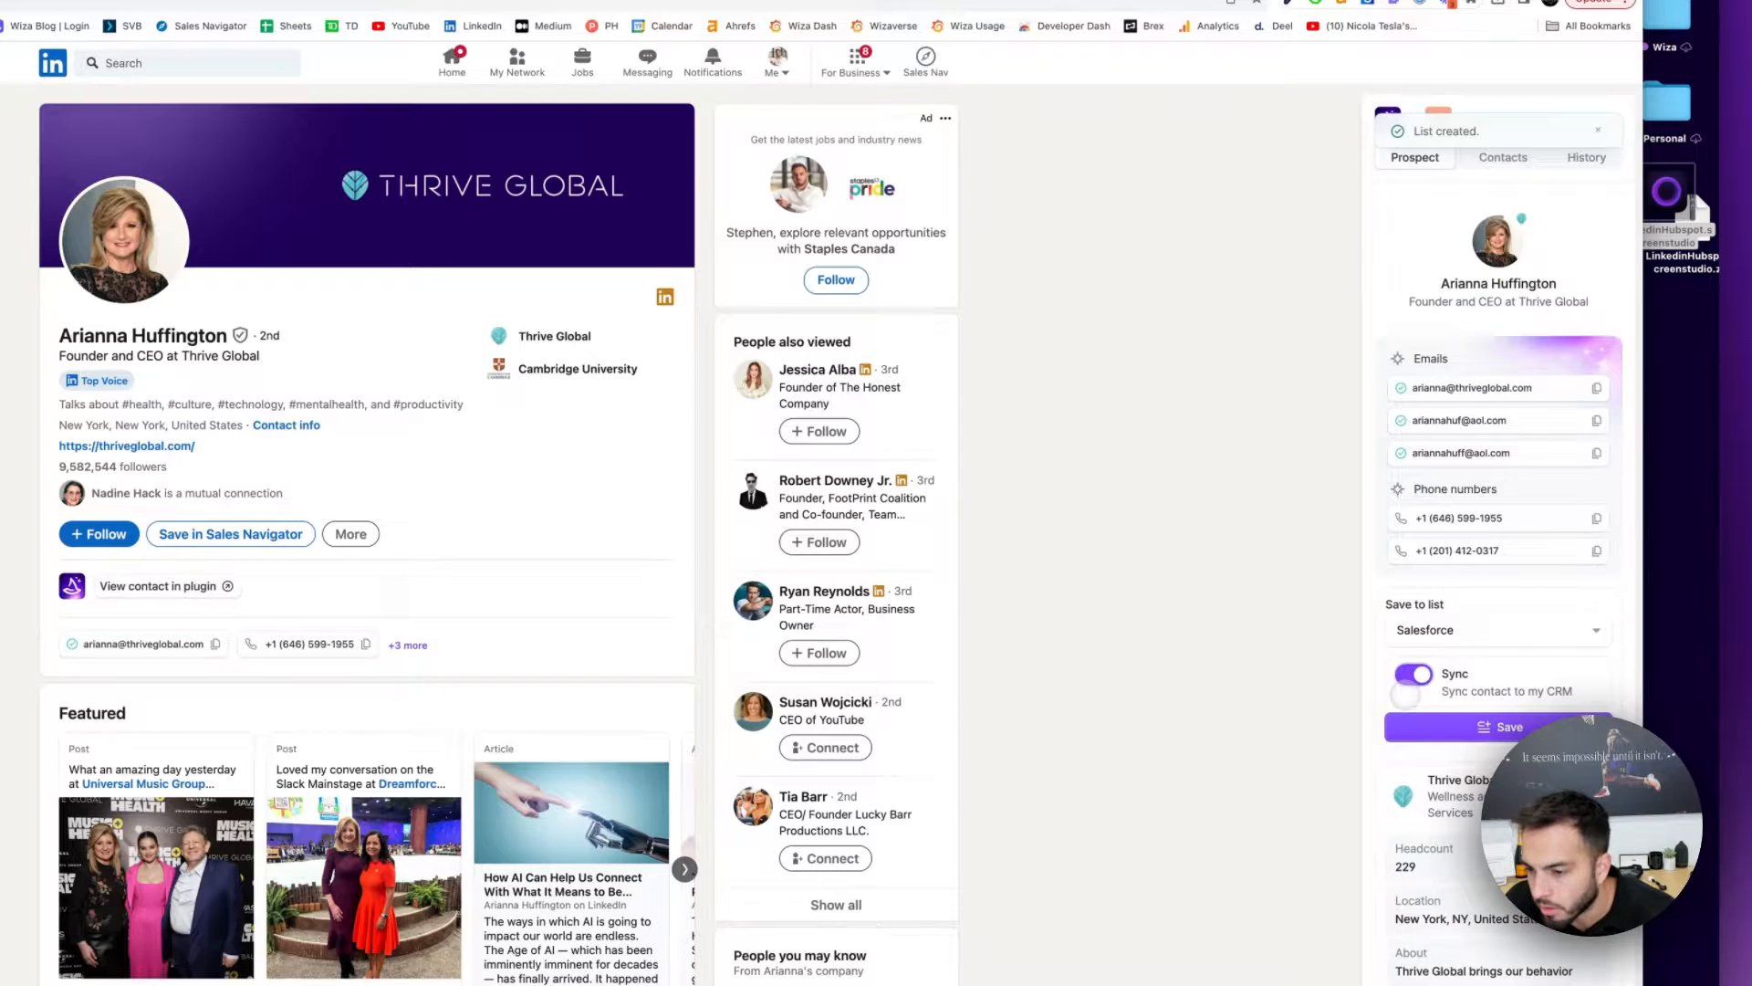
{"action": "left_click", "coordinate": [1597, 131]}
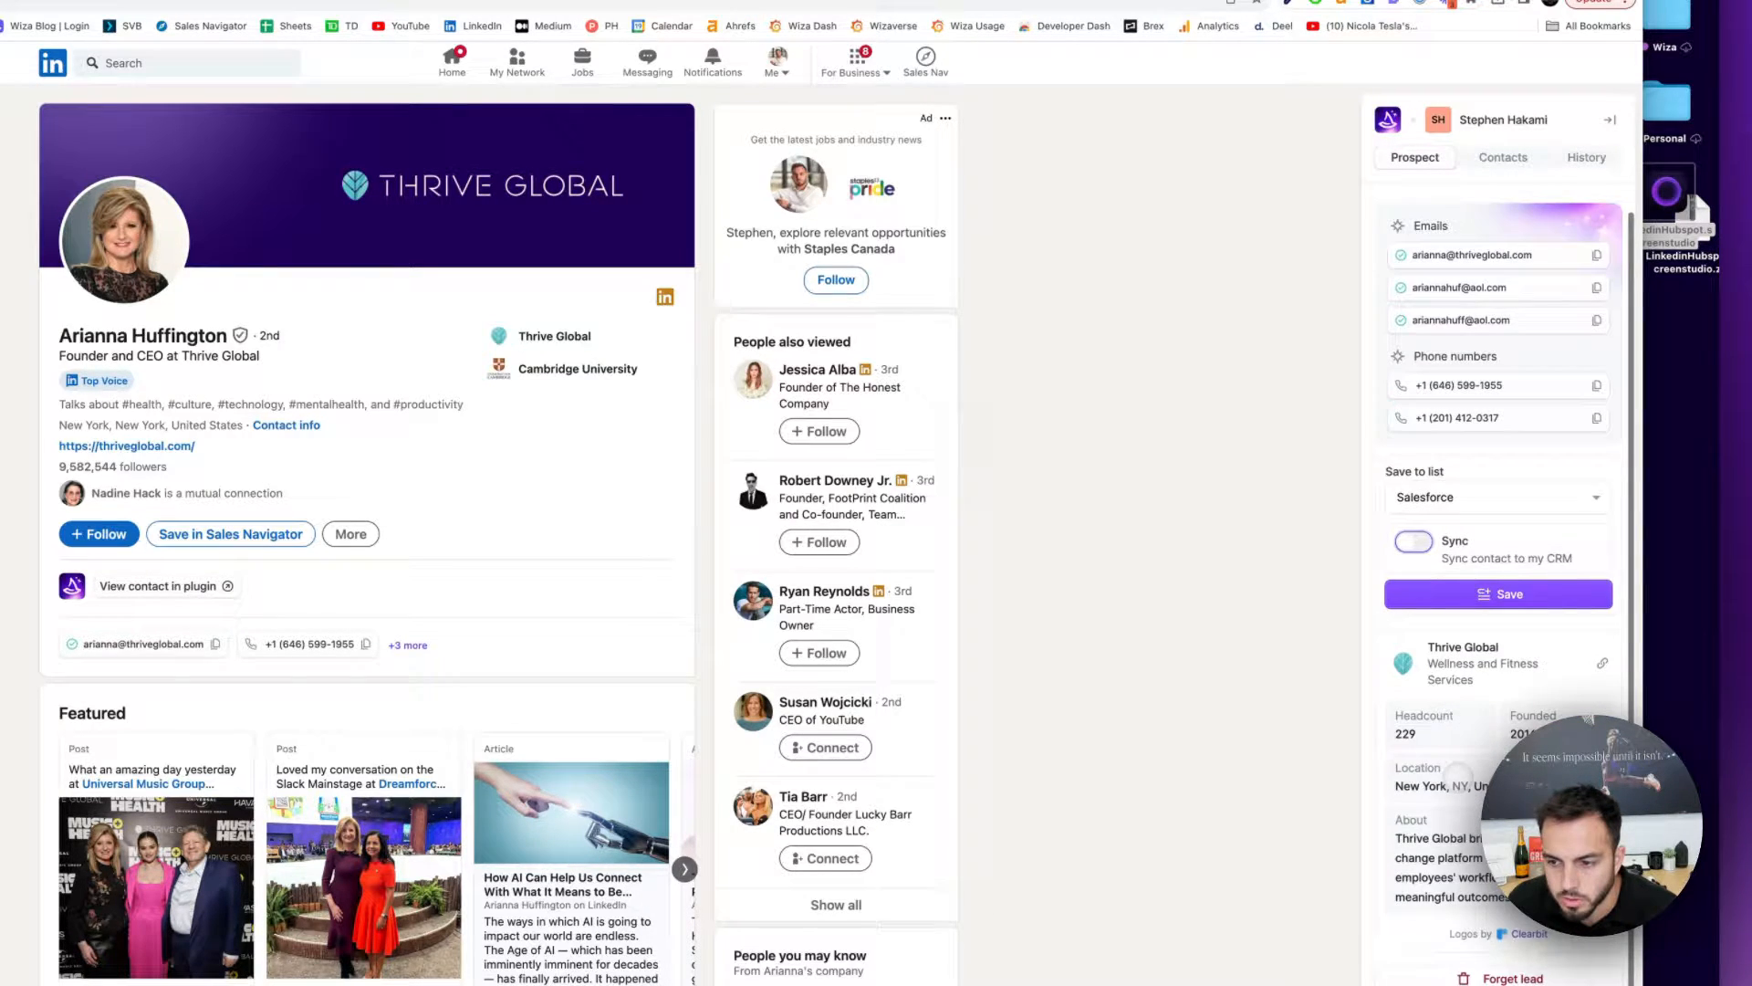
{"action": "left_click", "coordinate": [1509, 593]}
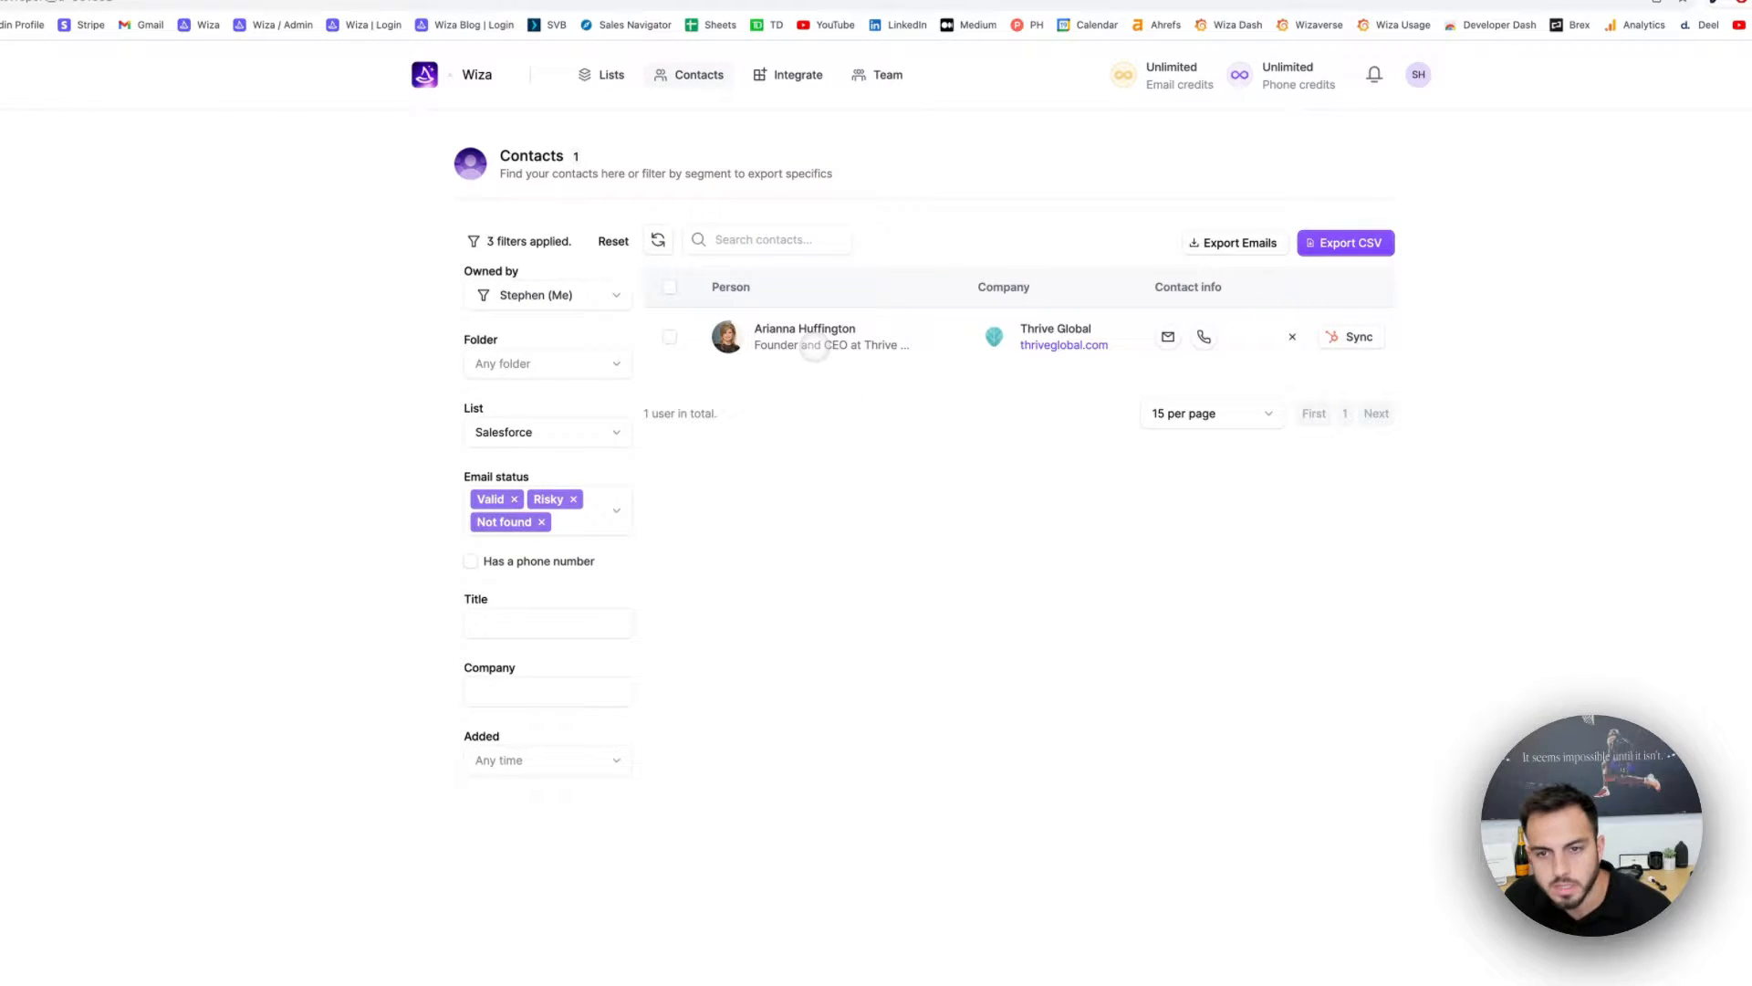
- Go from the Salesforce-filtered contacts to the overview of all lists
{"action": "left_click", "coordinate": [1292, 336]}
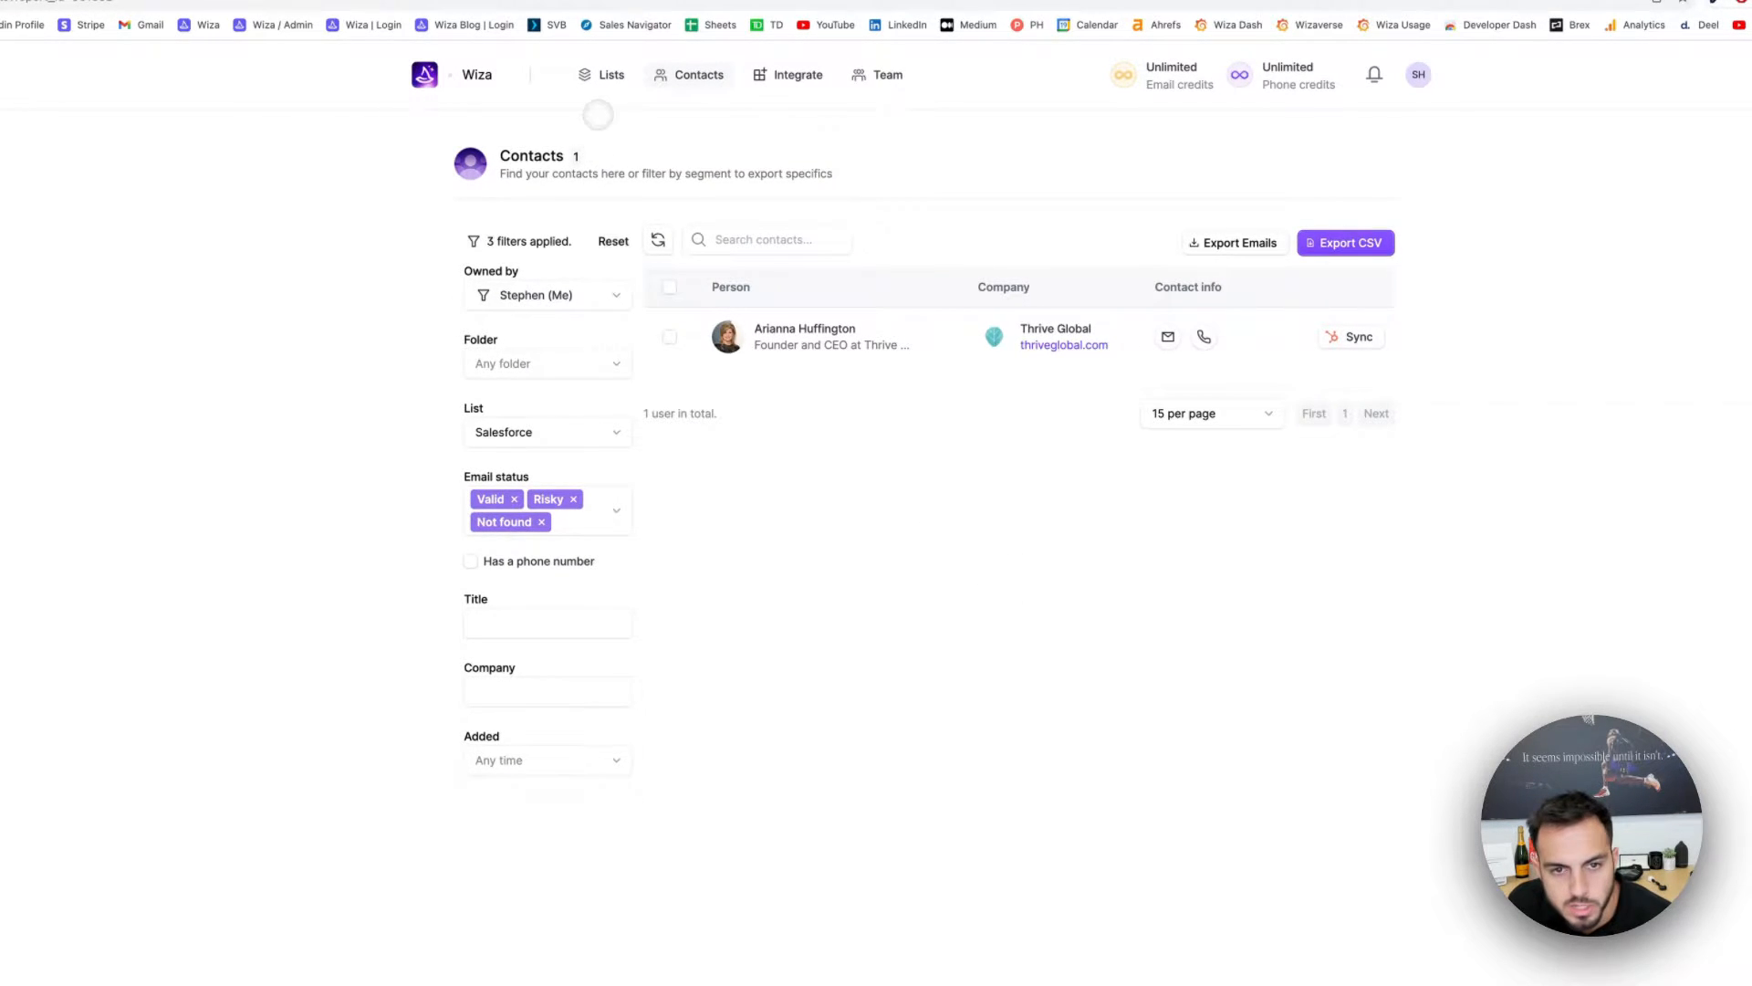
{"action": "left_click", "coordinate": [610, 75]}
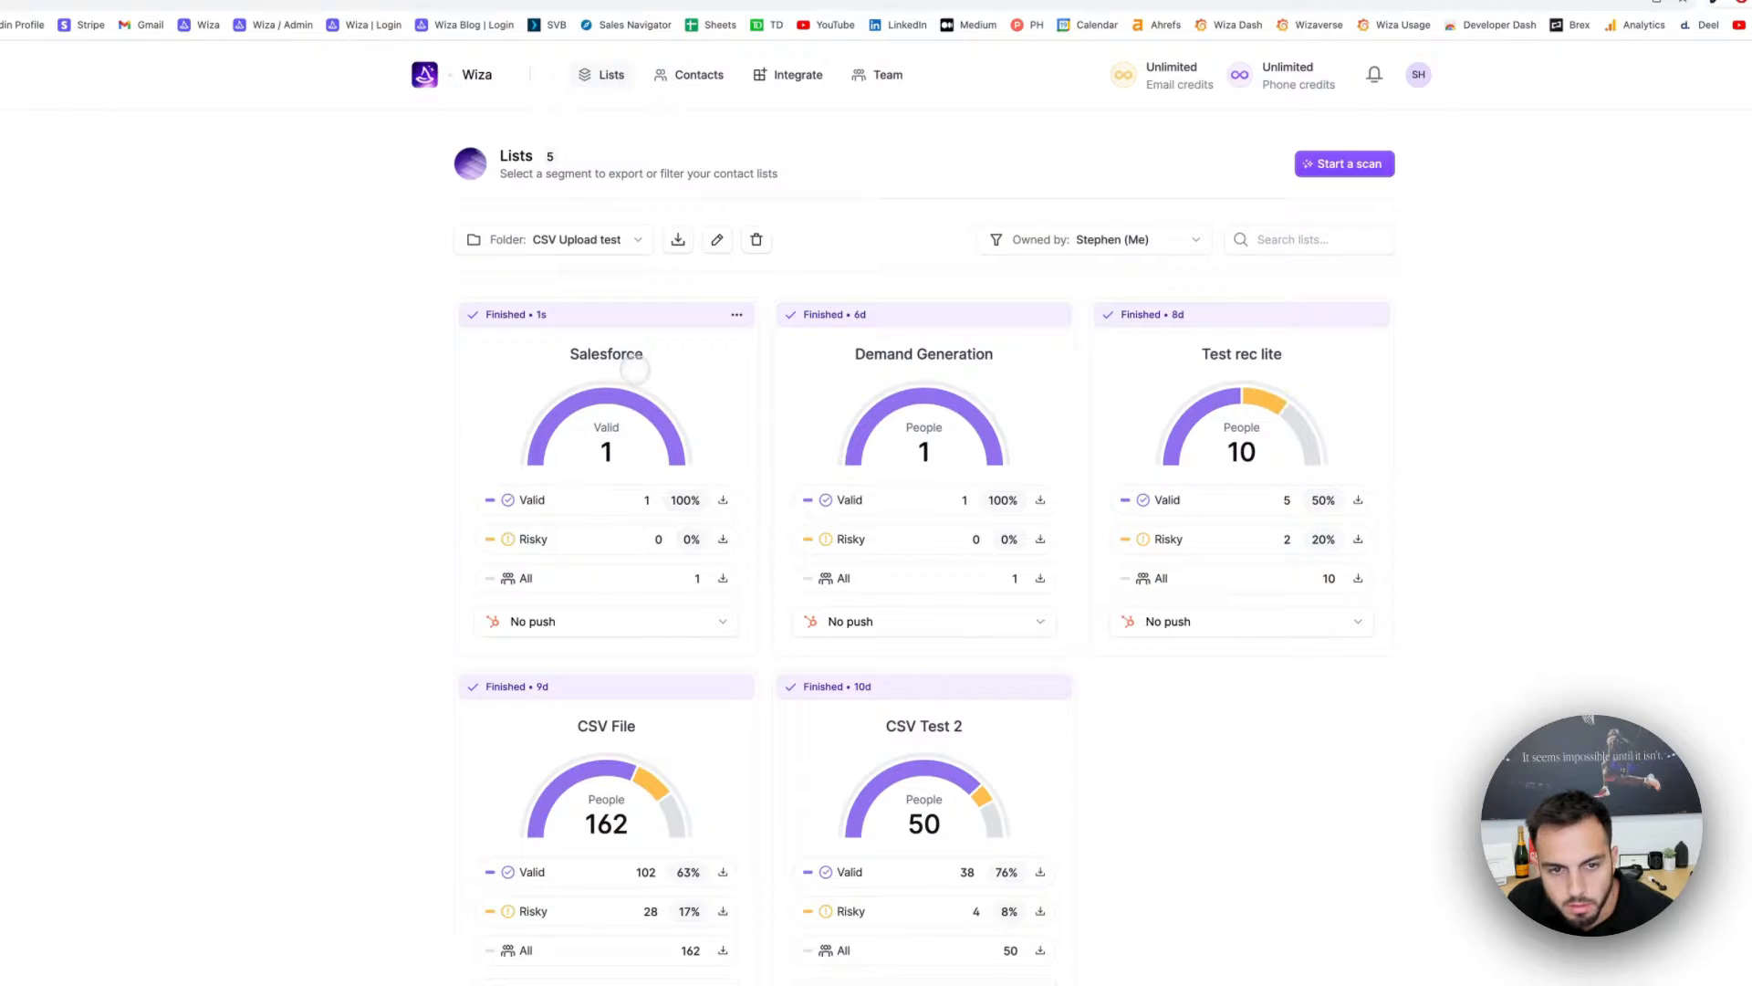
{"action": "mouse_move", "coordinate": [723, 500]}
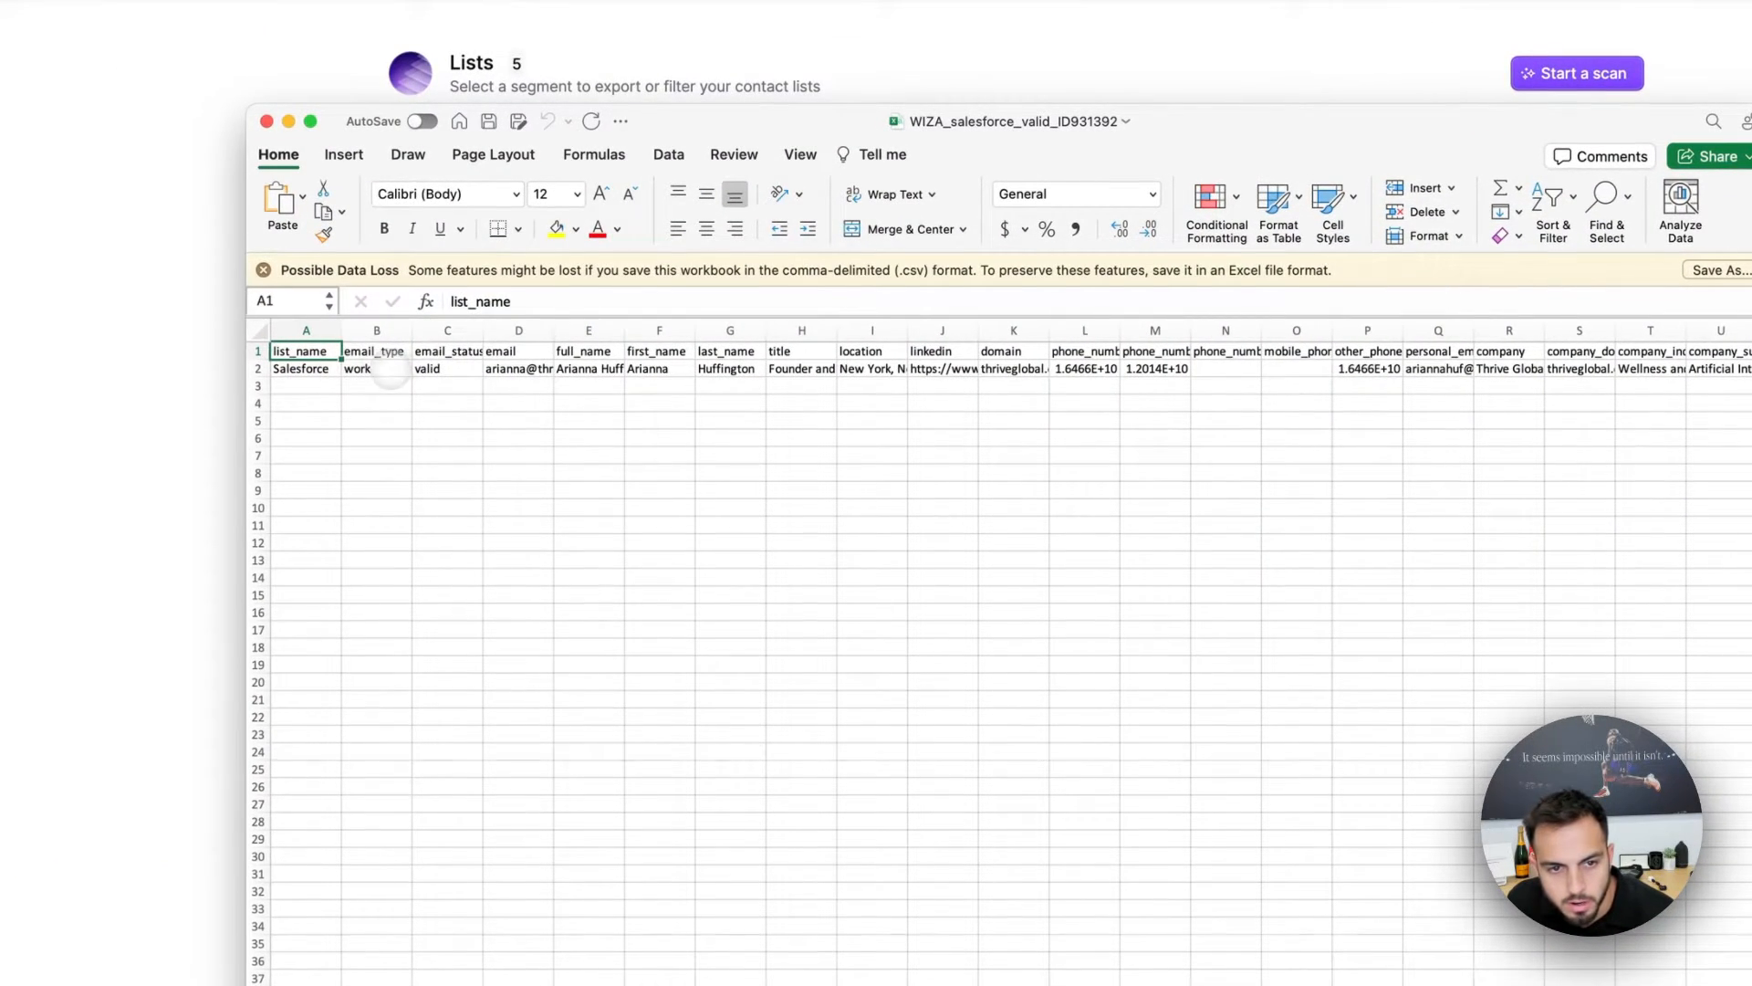
- Check the job title in H2, widen a company column, and review the industry in T2
{"action": "left_click", "coordinate": [800, 369]}
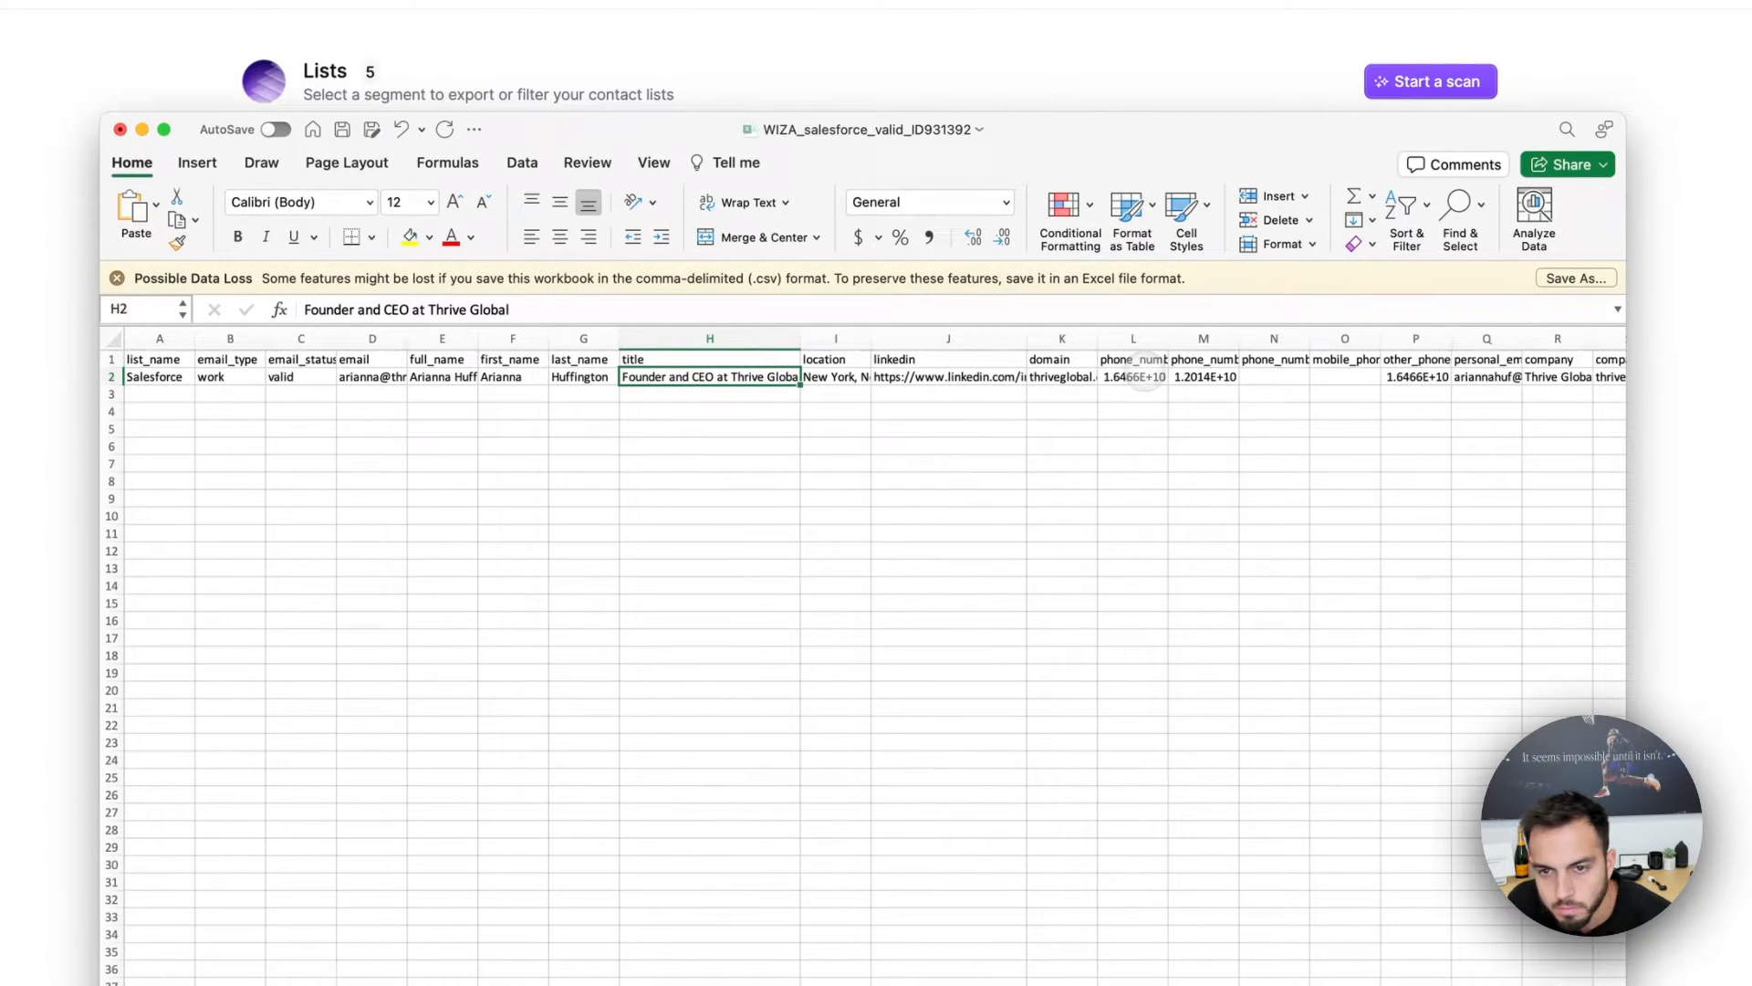
{"action": "scroll", "scroll_direction": "right", "scroll_amount": 3}
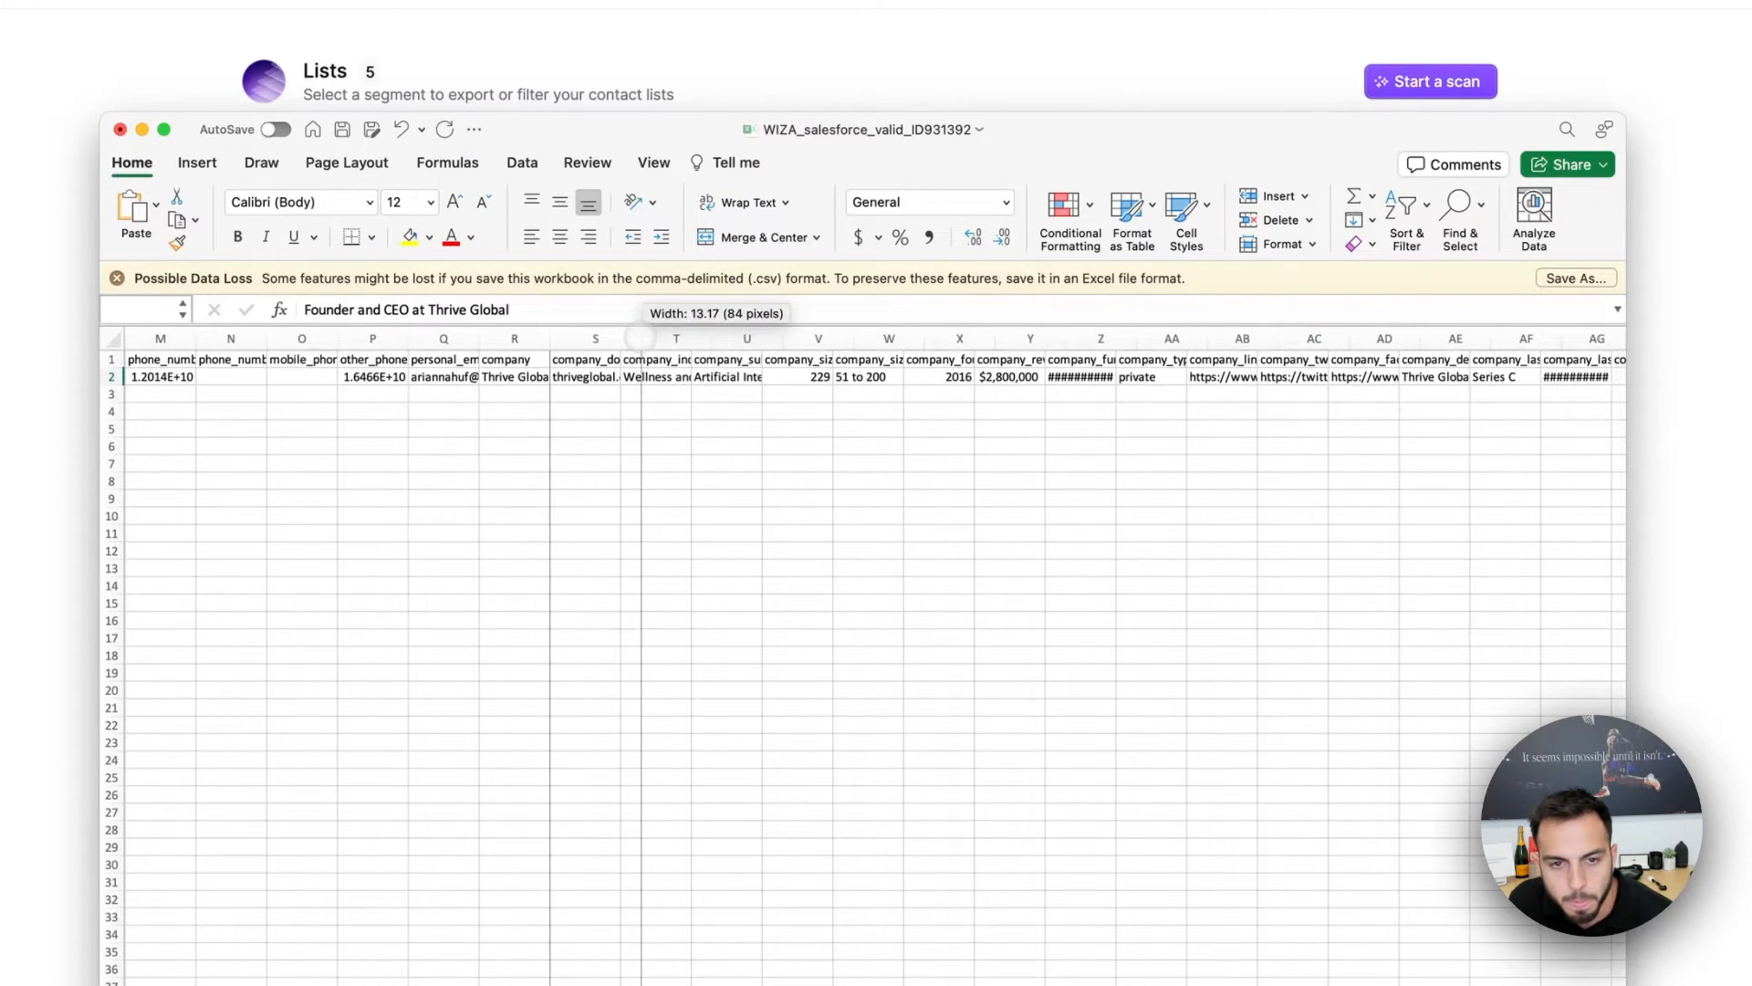
{"action": "left_click", "coordinate": [539, 375]}
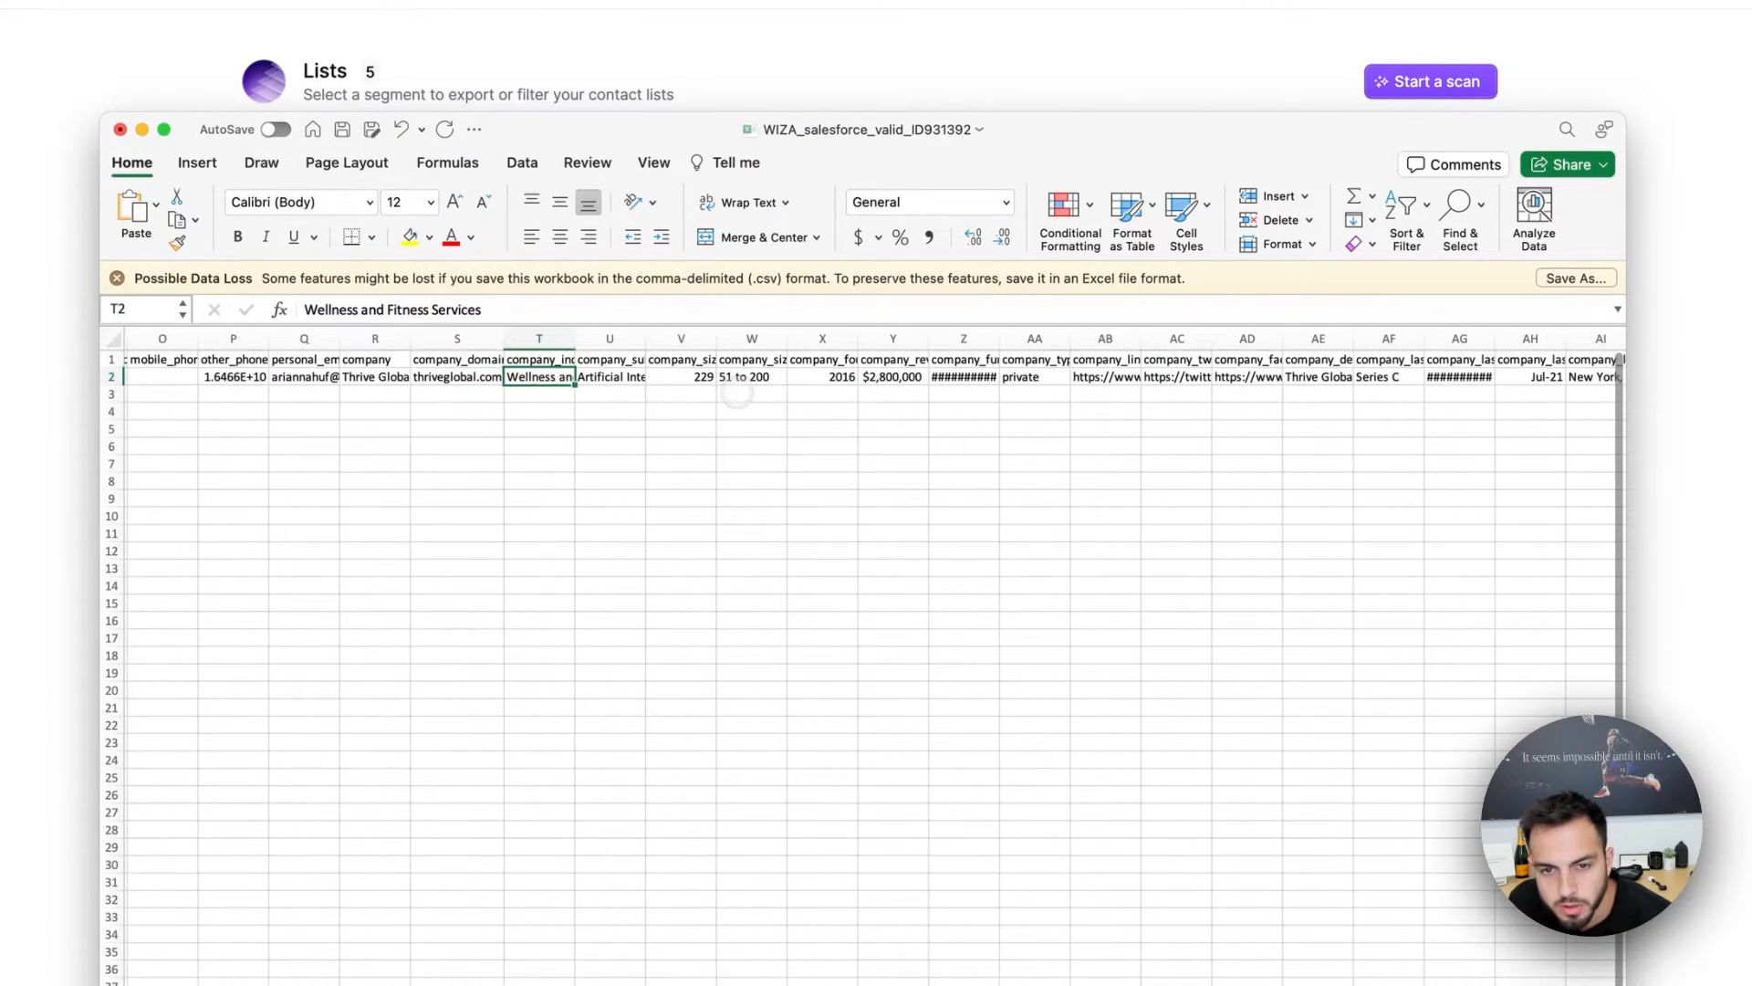
{"action": "left_click", "coordinate": [822, 376]}
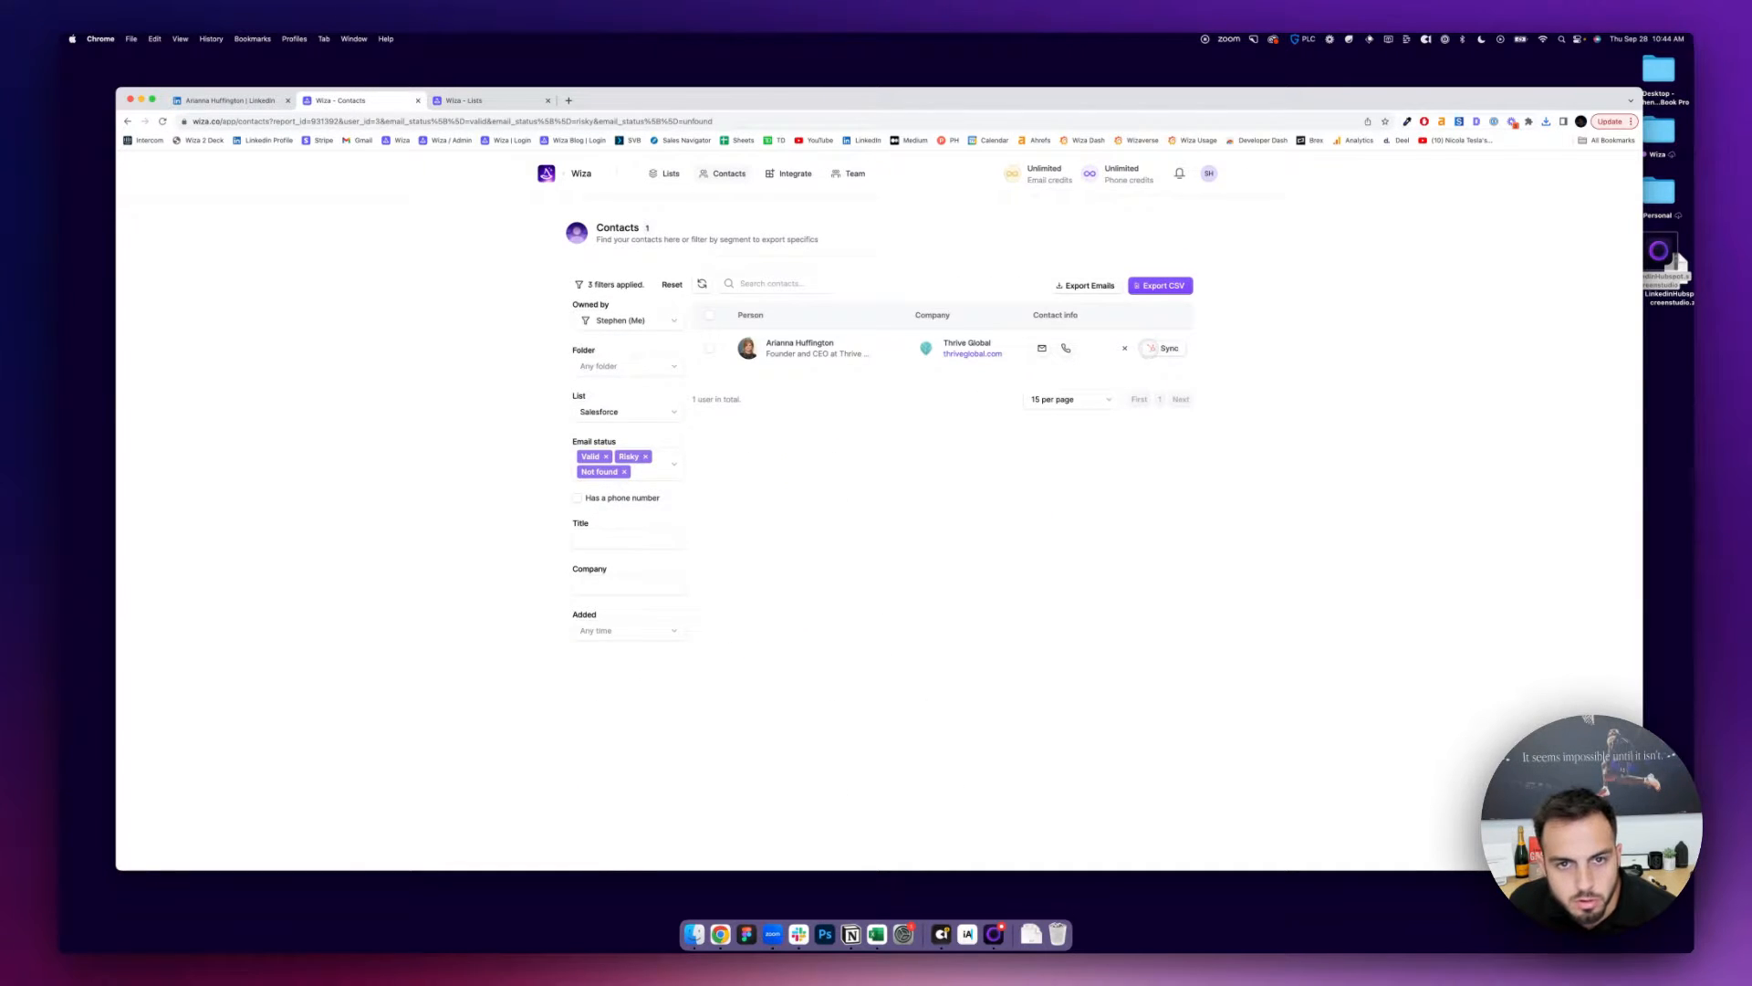
- Open the Salesforce integration and review its lead field mappings
{"action": "left_click", "coordinate": [794, 174]}
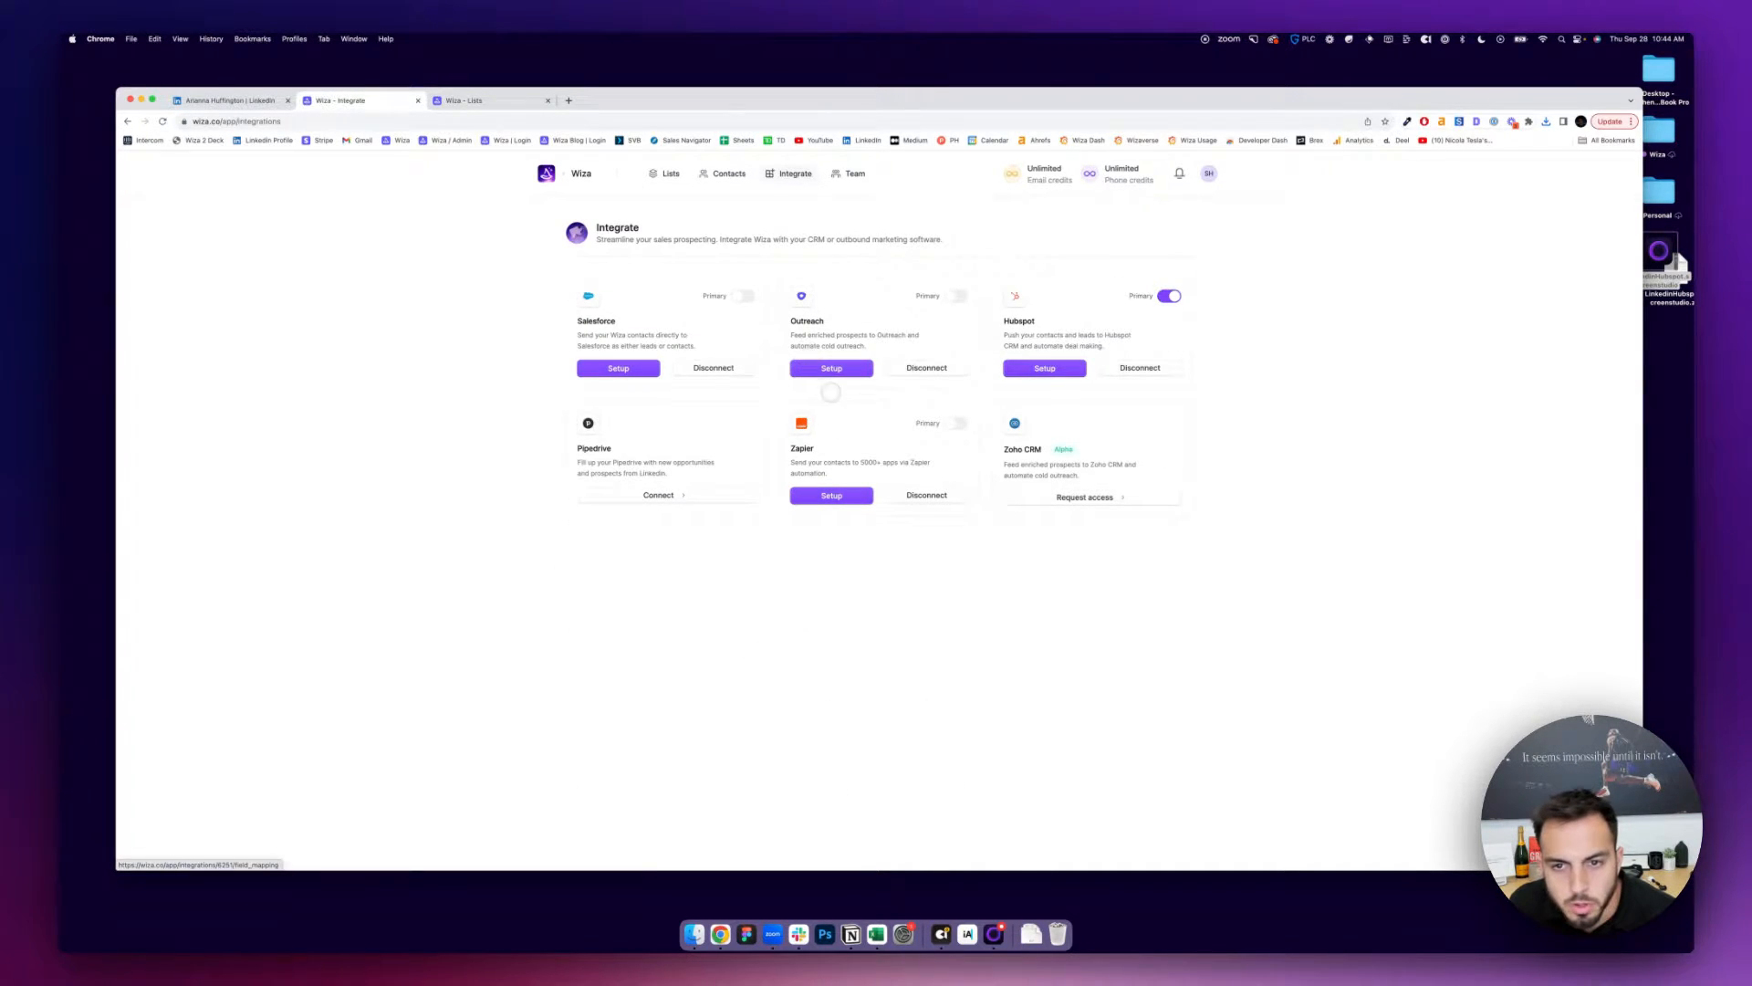
{"action": "left_click", "coordinate": [617, 367]}
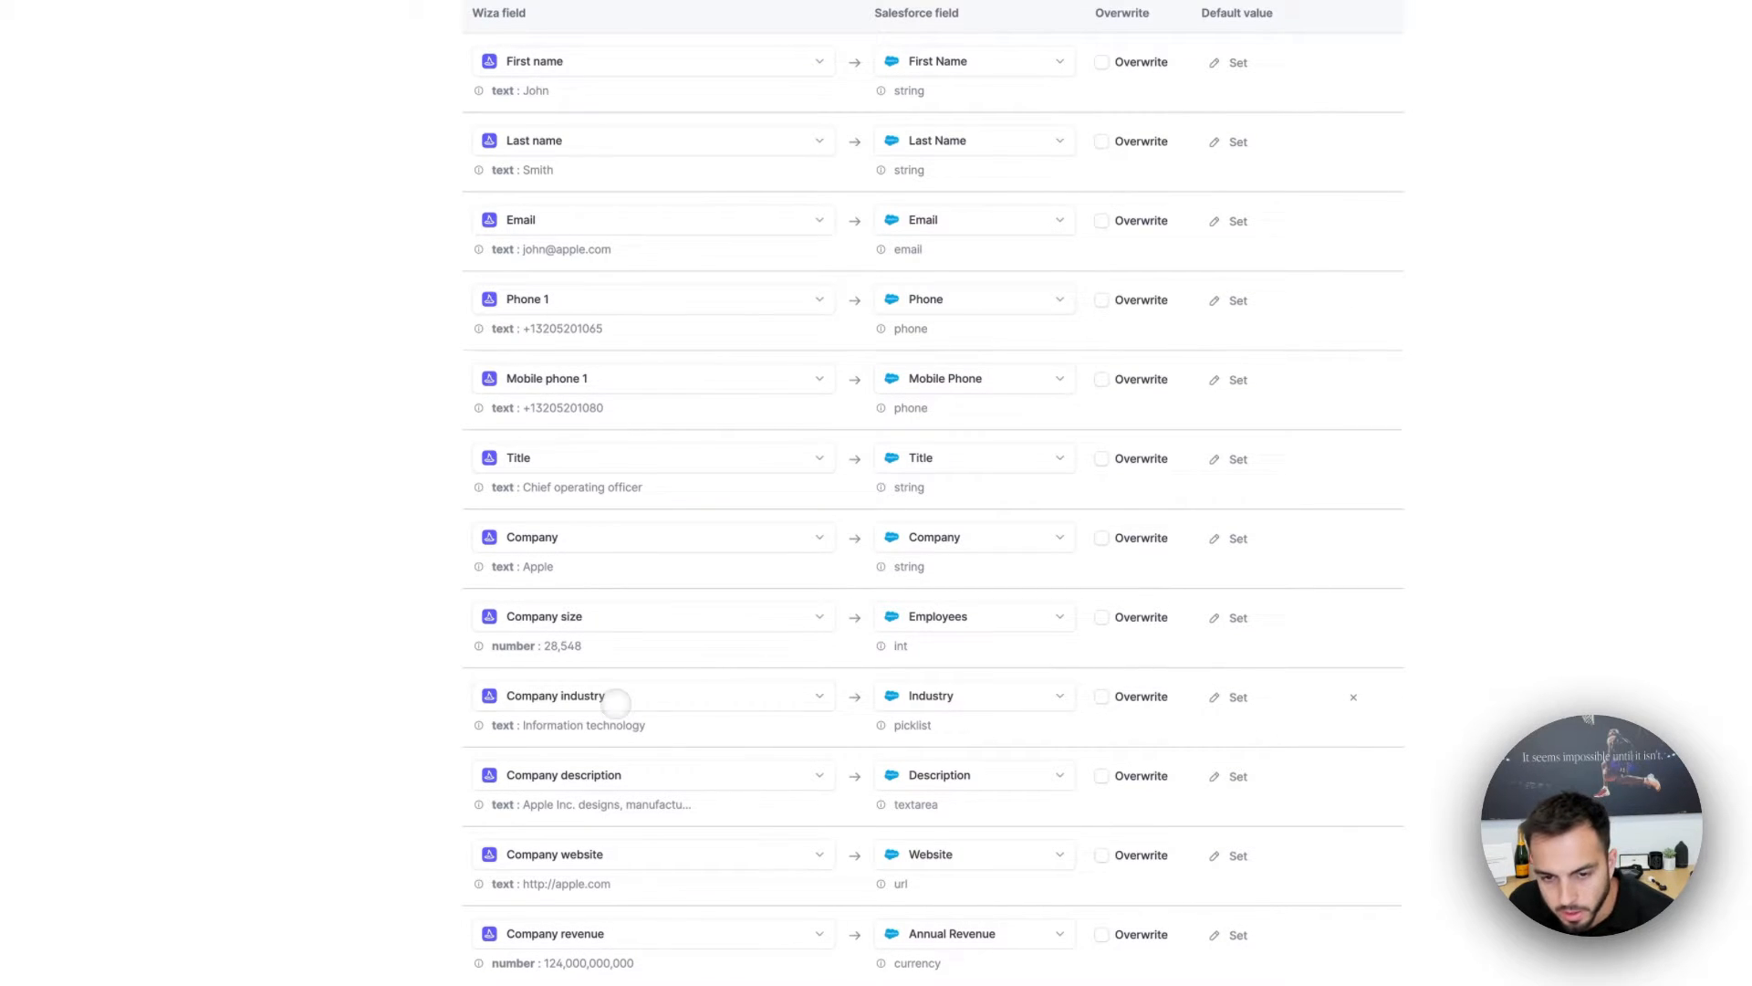
{"action": "scroll", "scroll_direction": "down", "scroll_amount": 3}
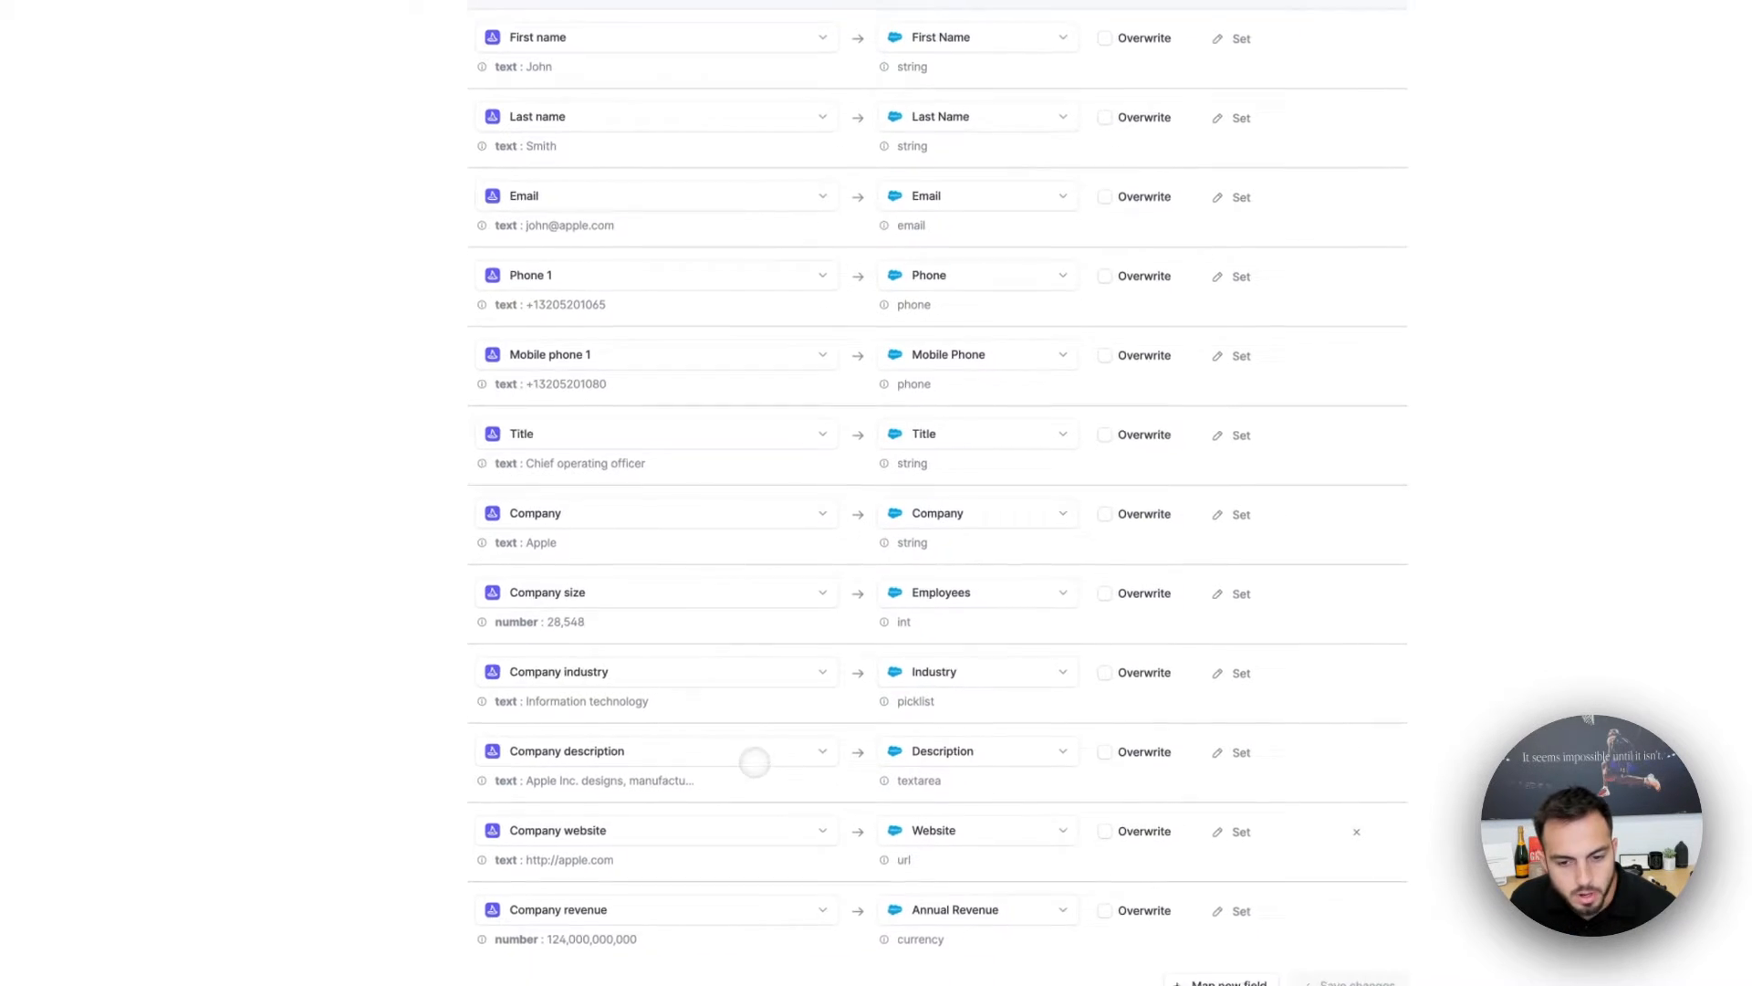
{"action": "scroll", "scroll_direction": "up", "scroll_amount": 3}
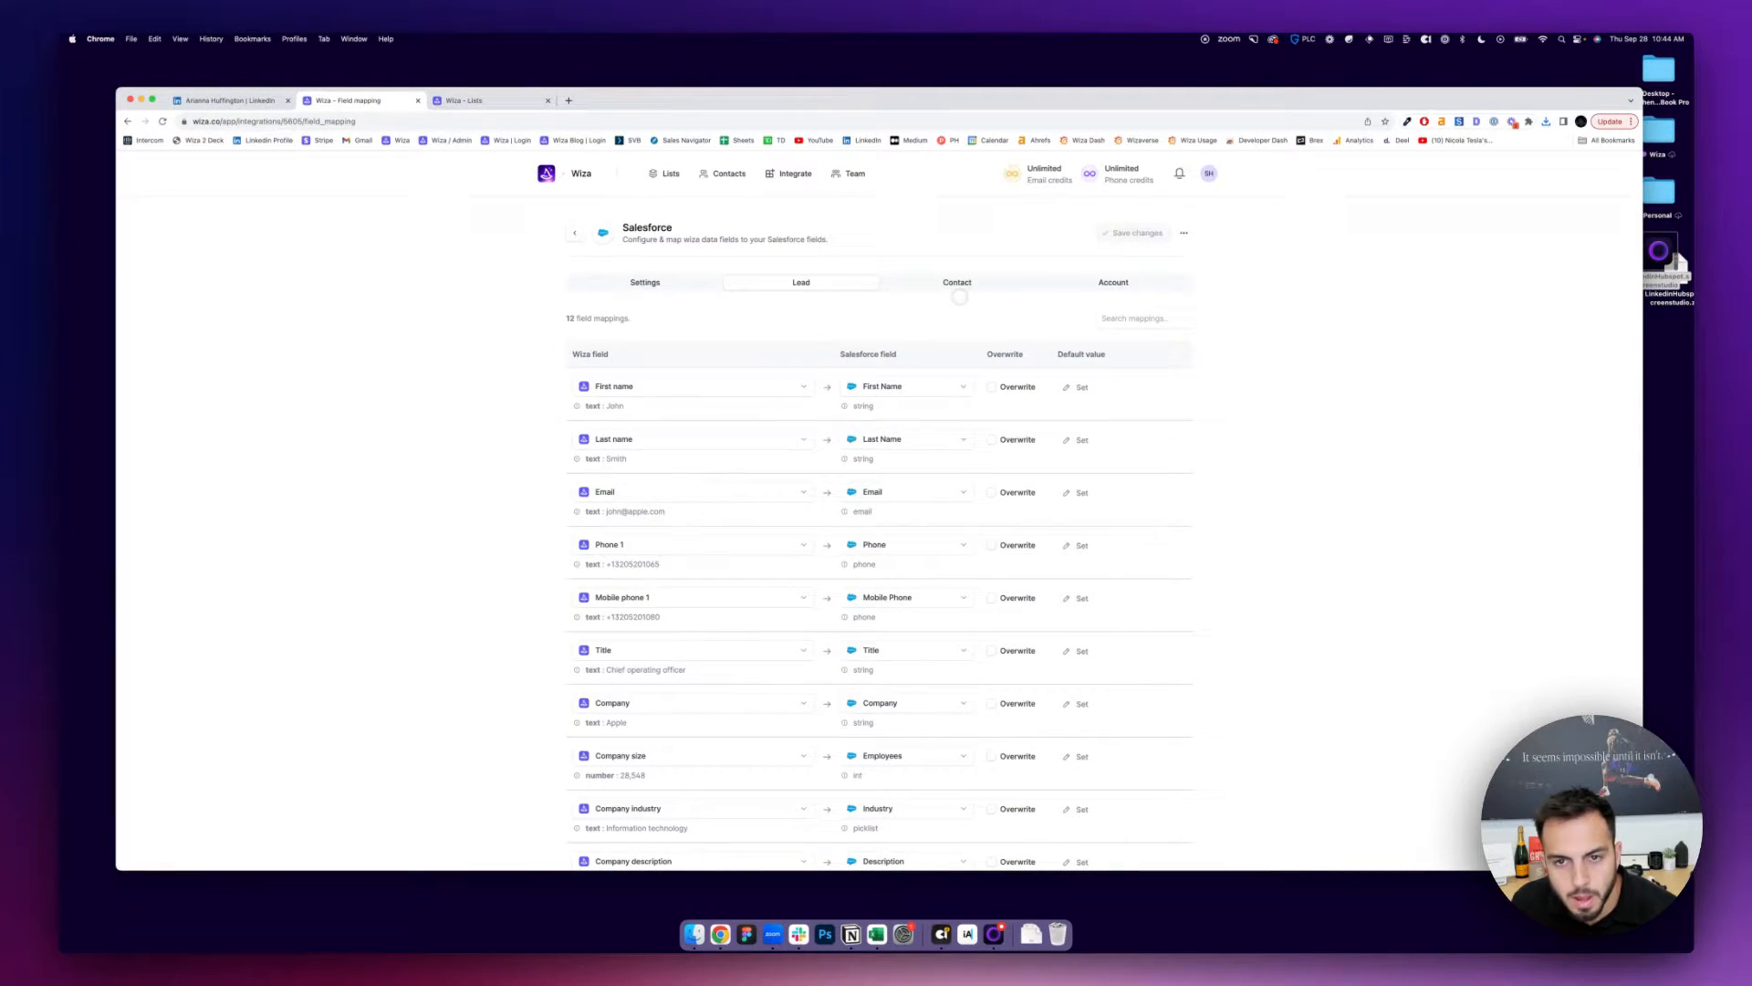
- Review the contact and account field mappings, then return to the integrations overview
{"action": "left_click", "coordinate": [956, 281]}
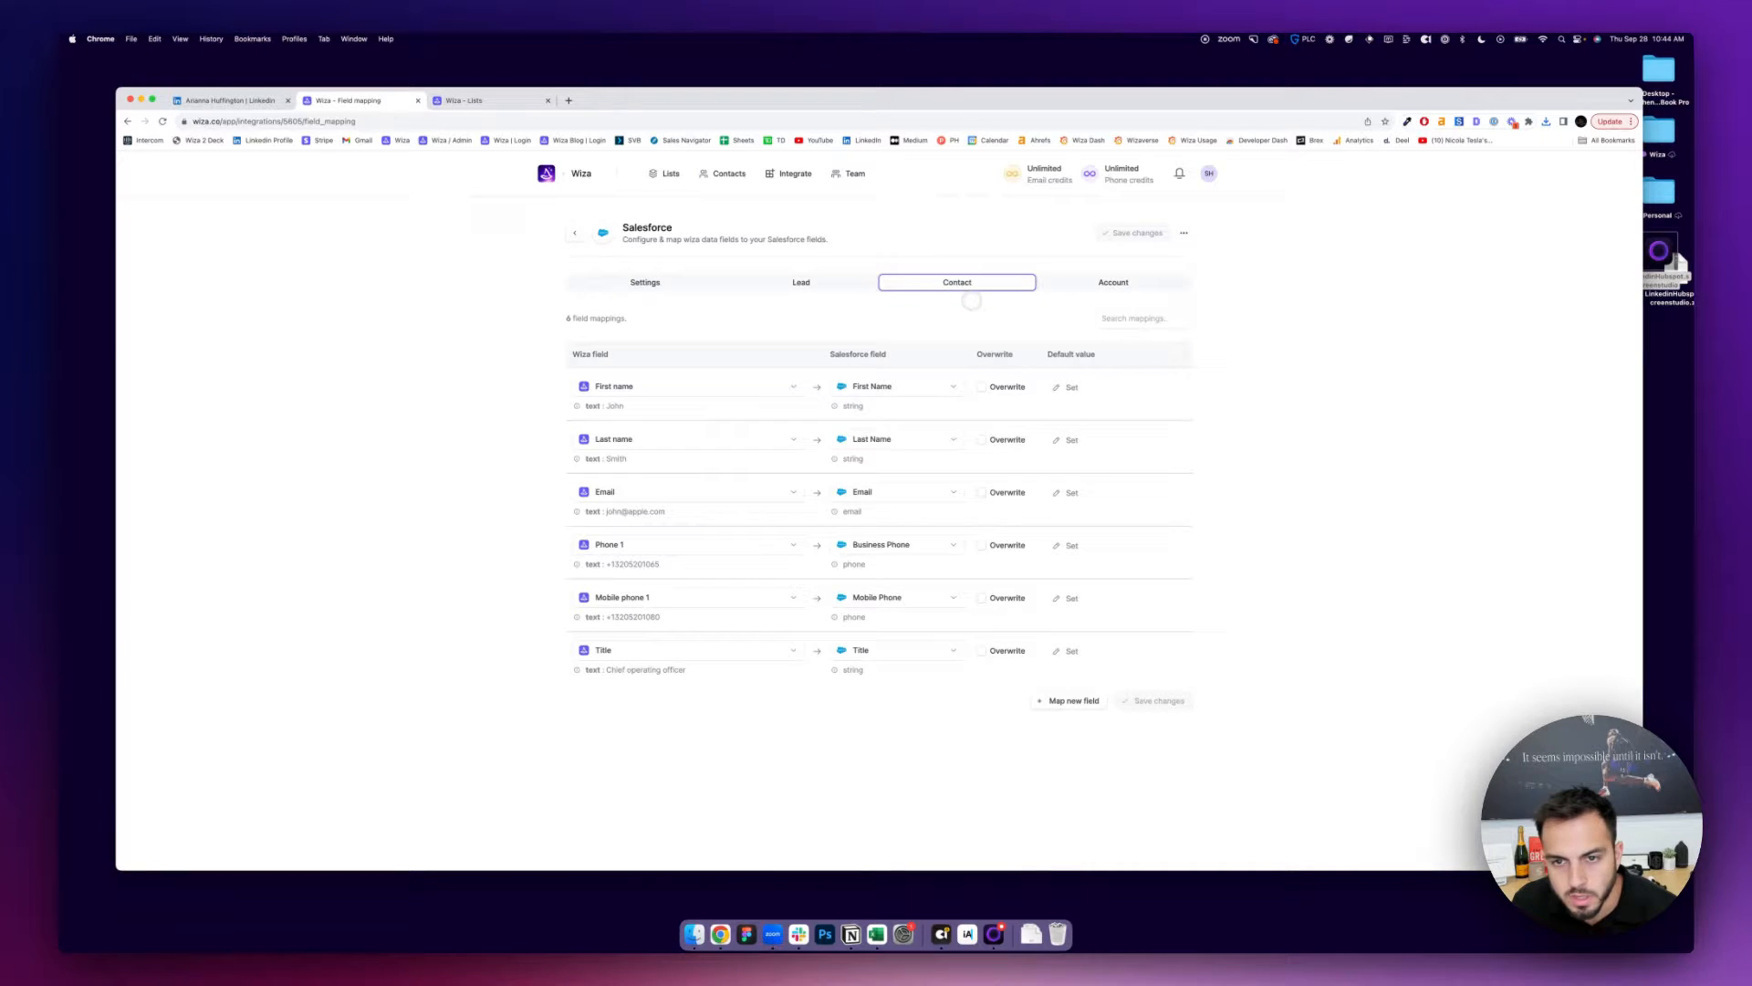
{"action": "left_click", "coordinate": [1111, 281]}
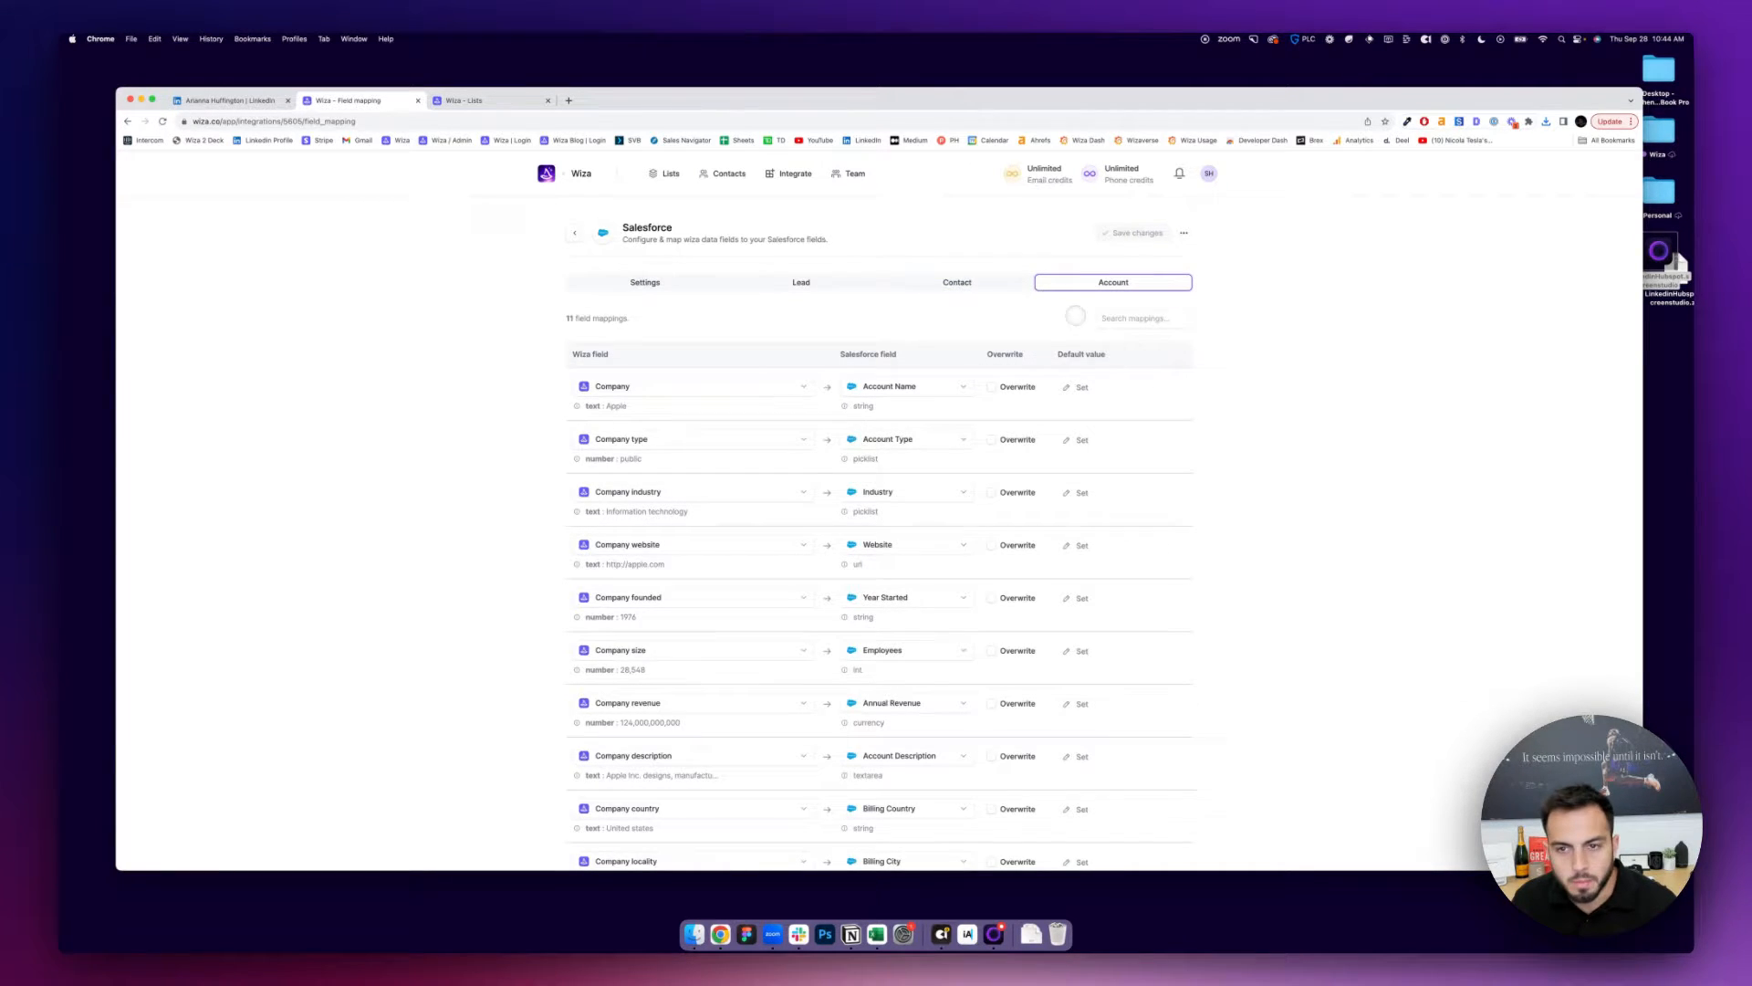
{"action": "left_click", "coordinate": [575, 234]}
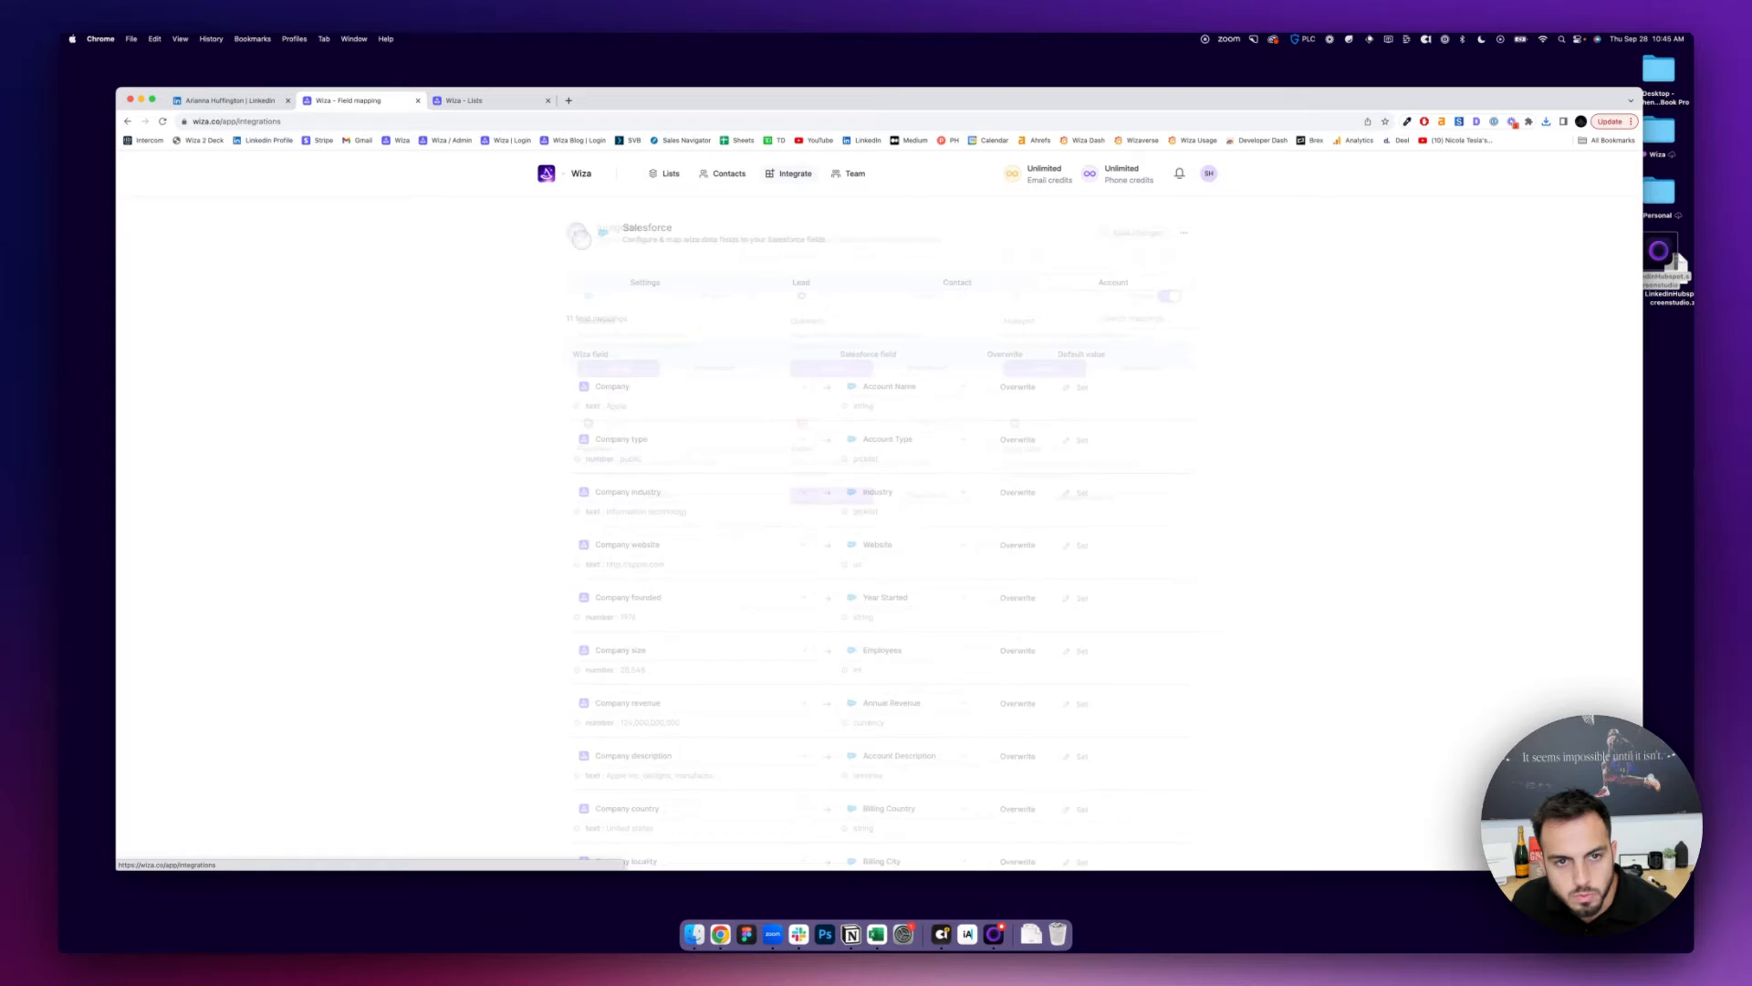
{"action": "left_click", "coordinate": [793, 173]}
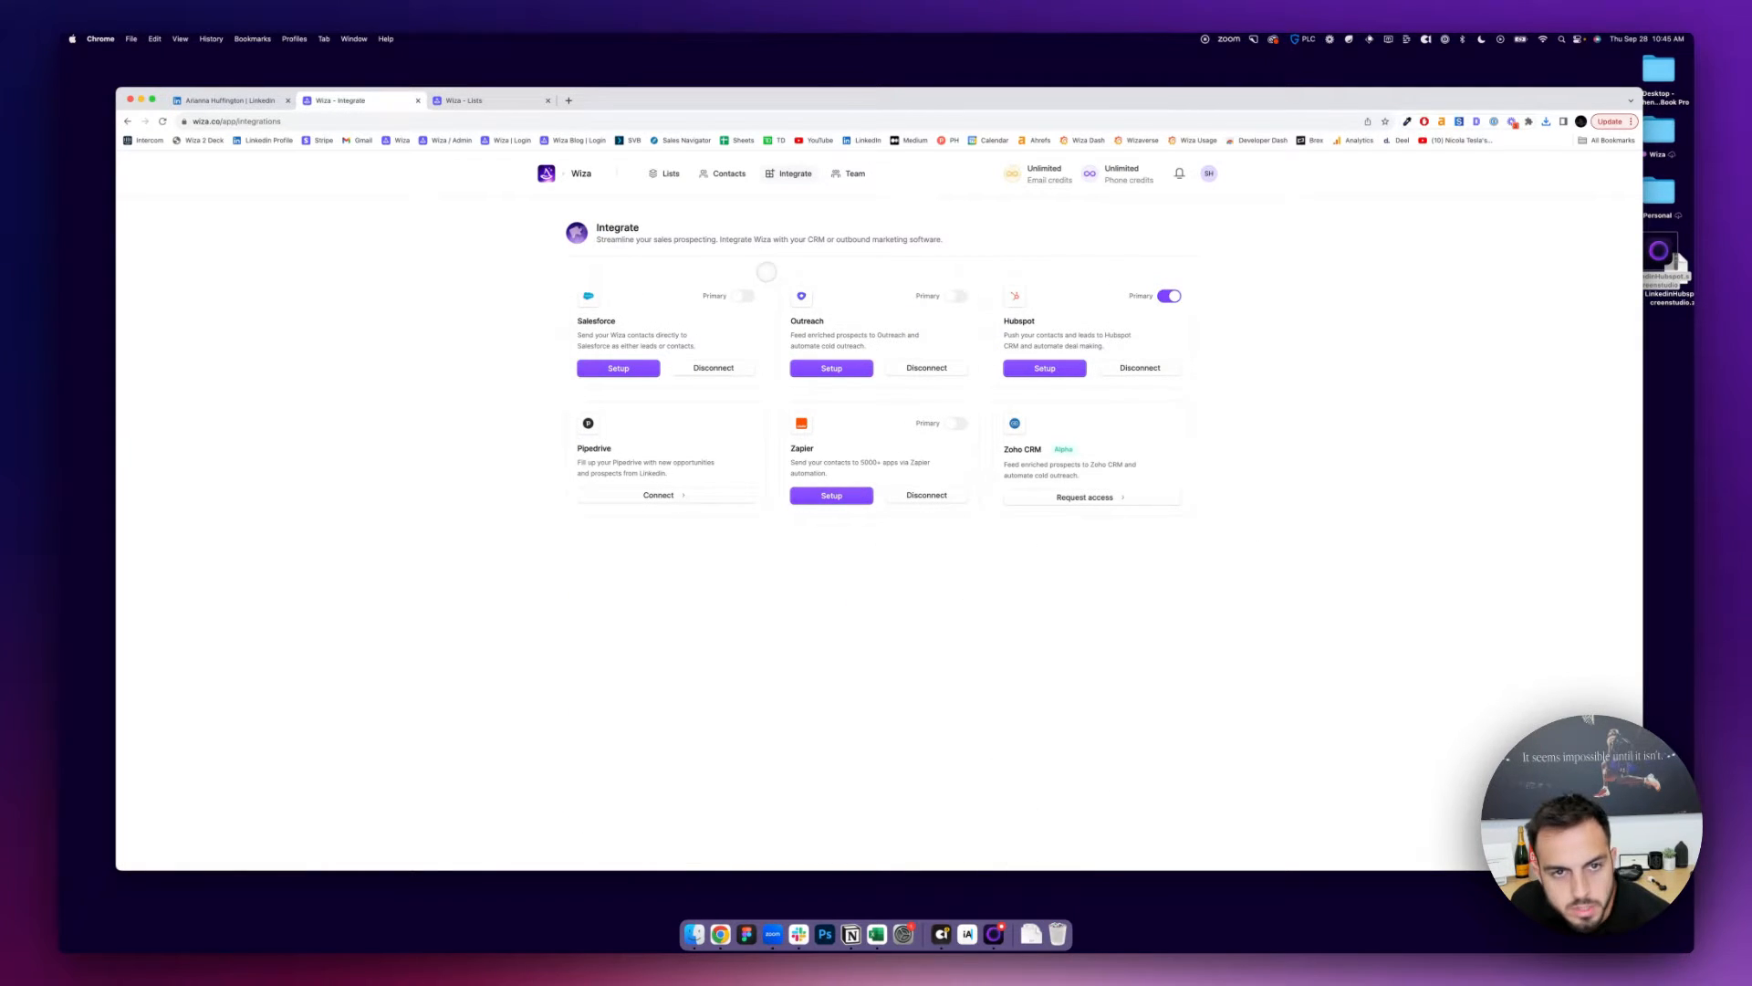
- Show the saved Salesforce contact and sync Arianna Huffington to the connected CRM
{"action": "left_click", "coordinate": [670, 174]}
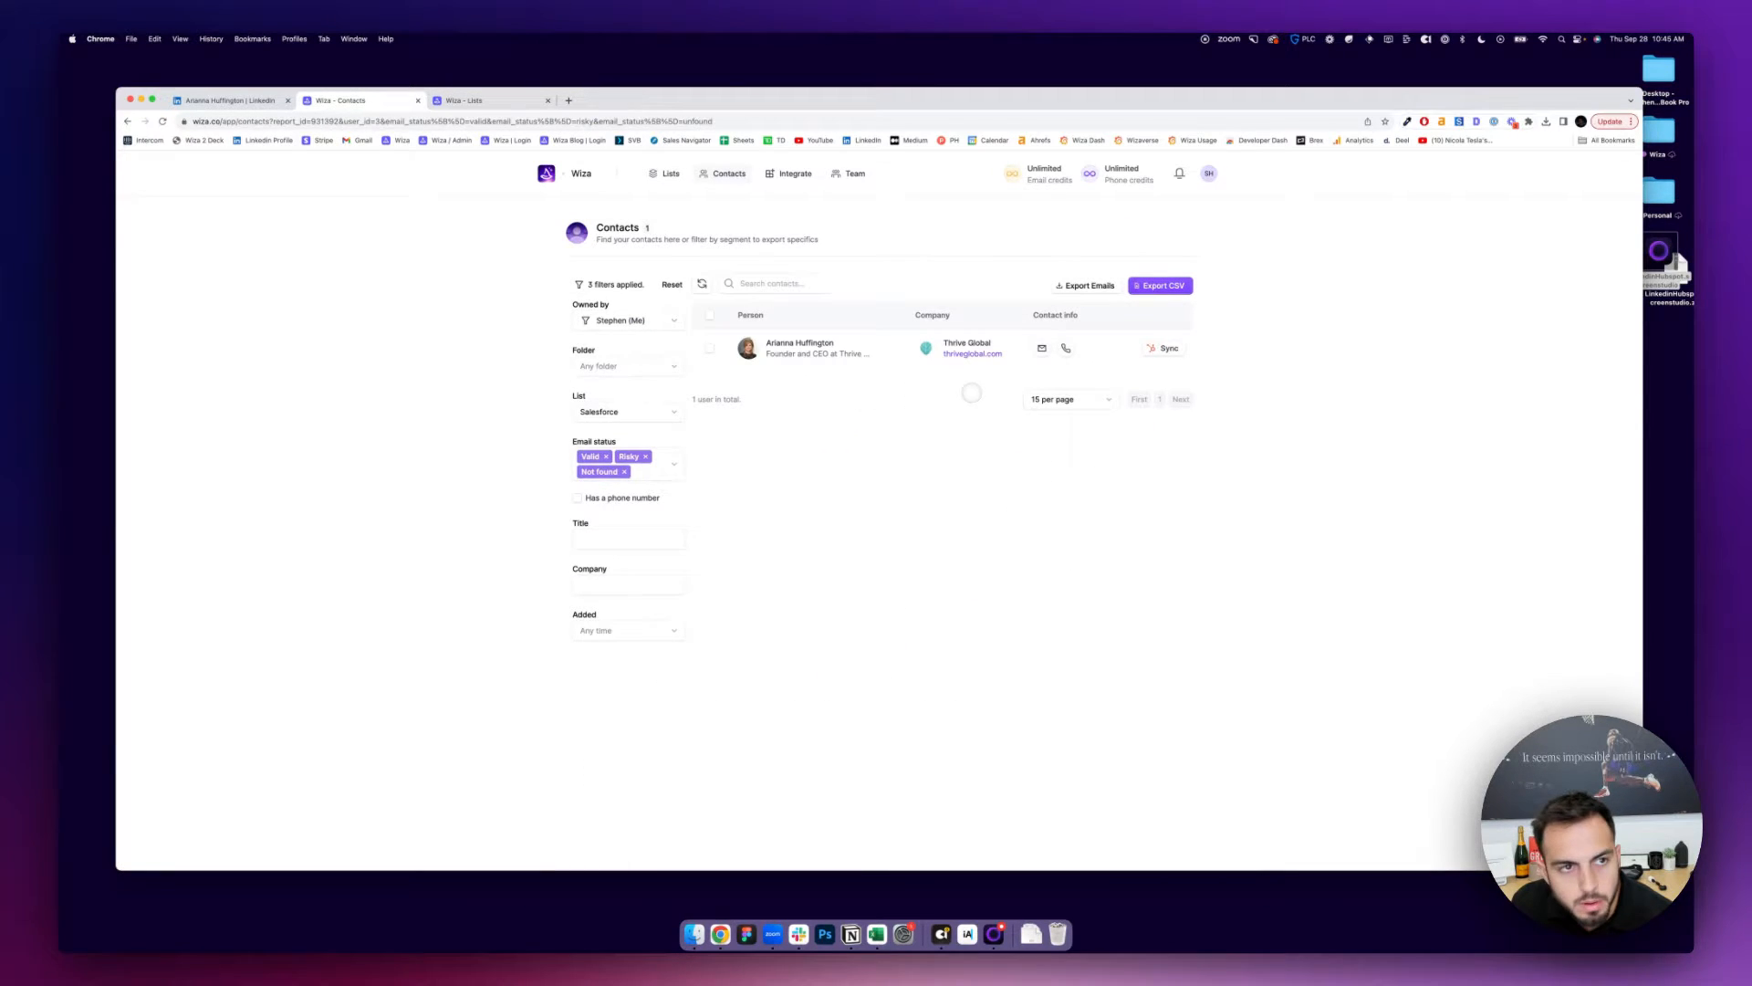
{"action": "left_click", "coordinate": [1166, 347]}
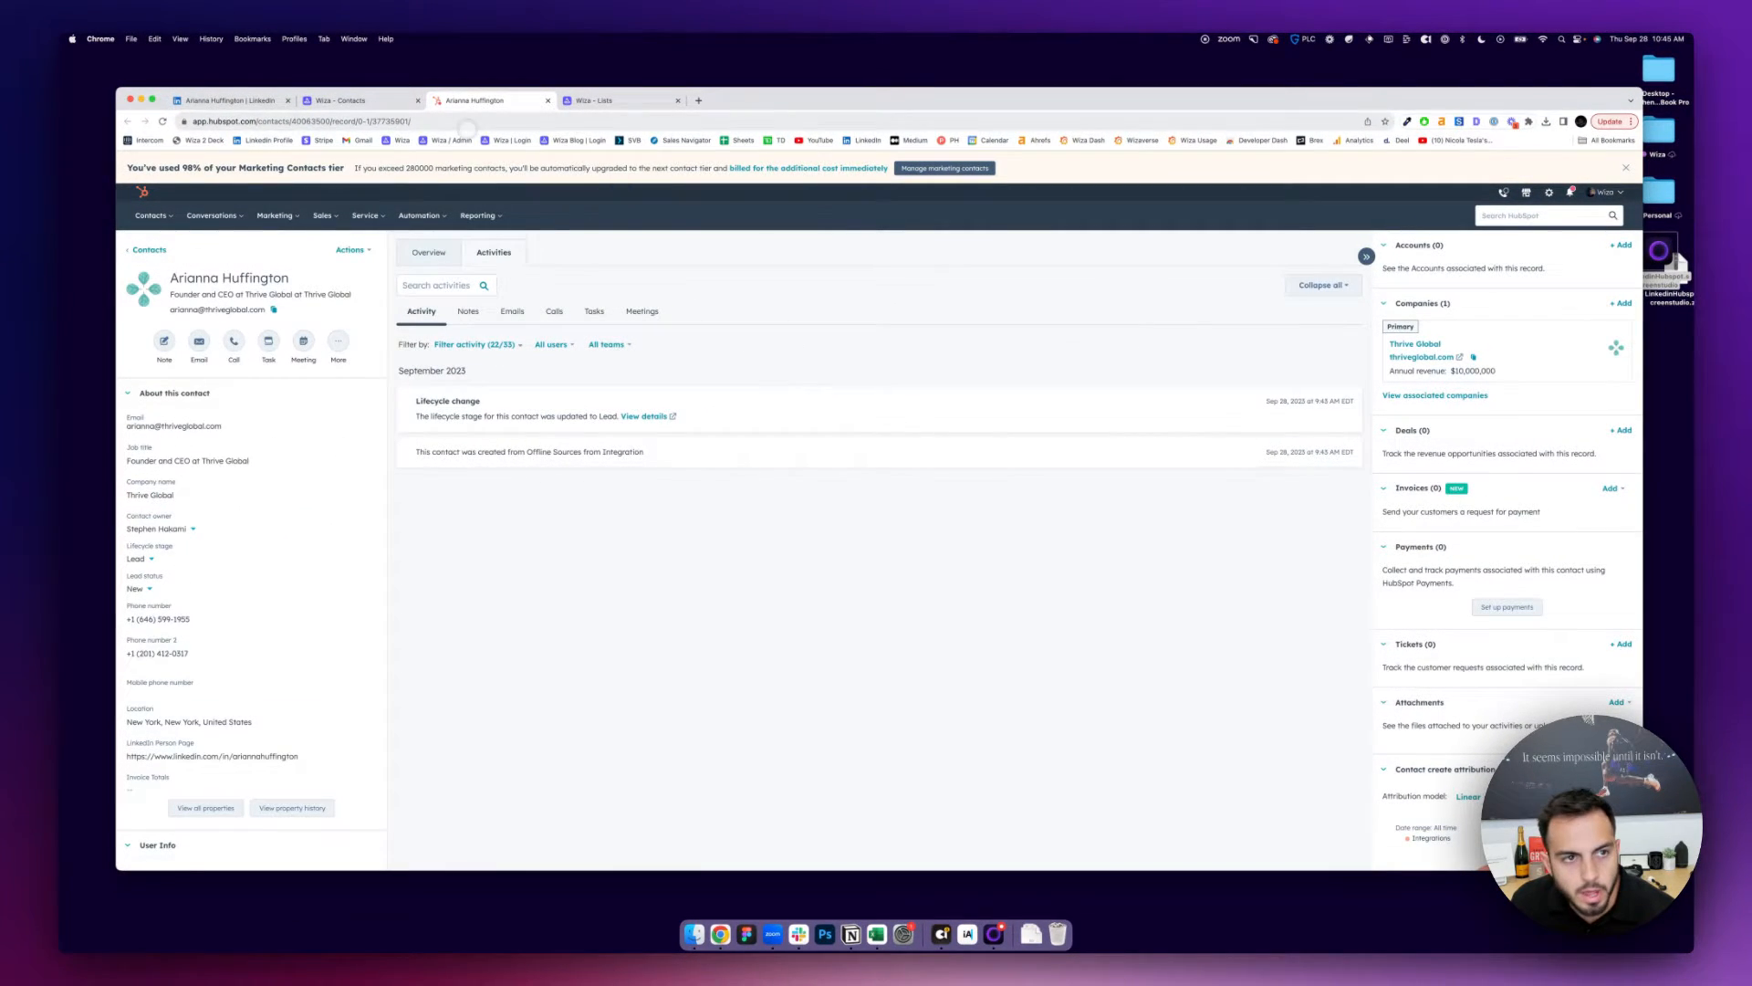
- View the synced contact's HubSpot record showing it was created from the integration
{"action": "left_click", "coordinate": [223, 99]}
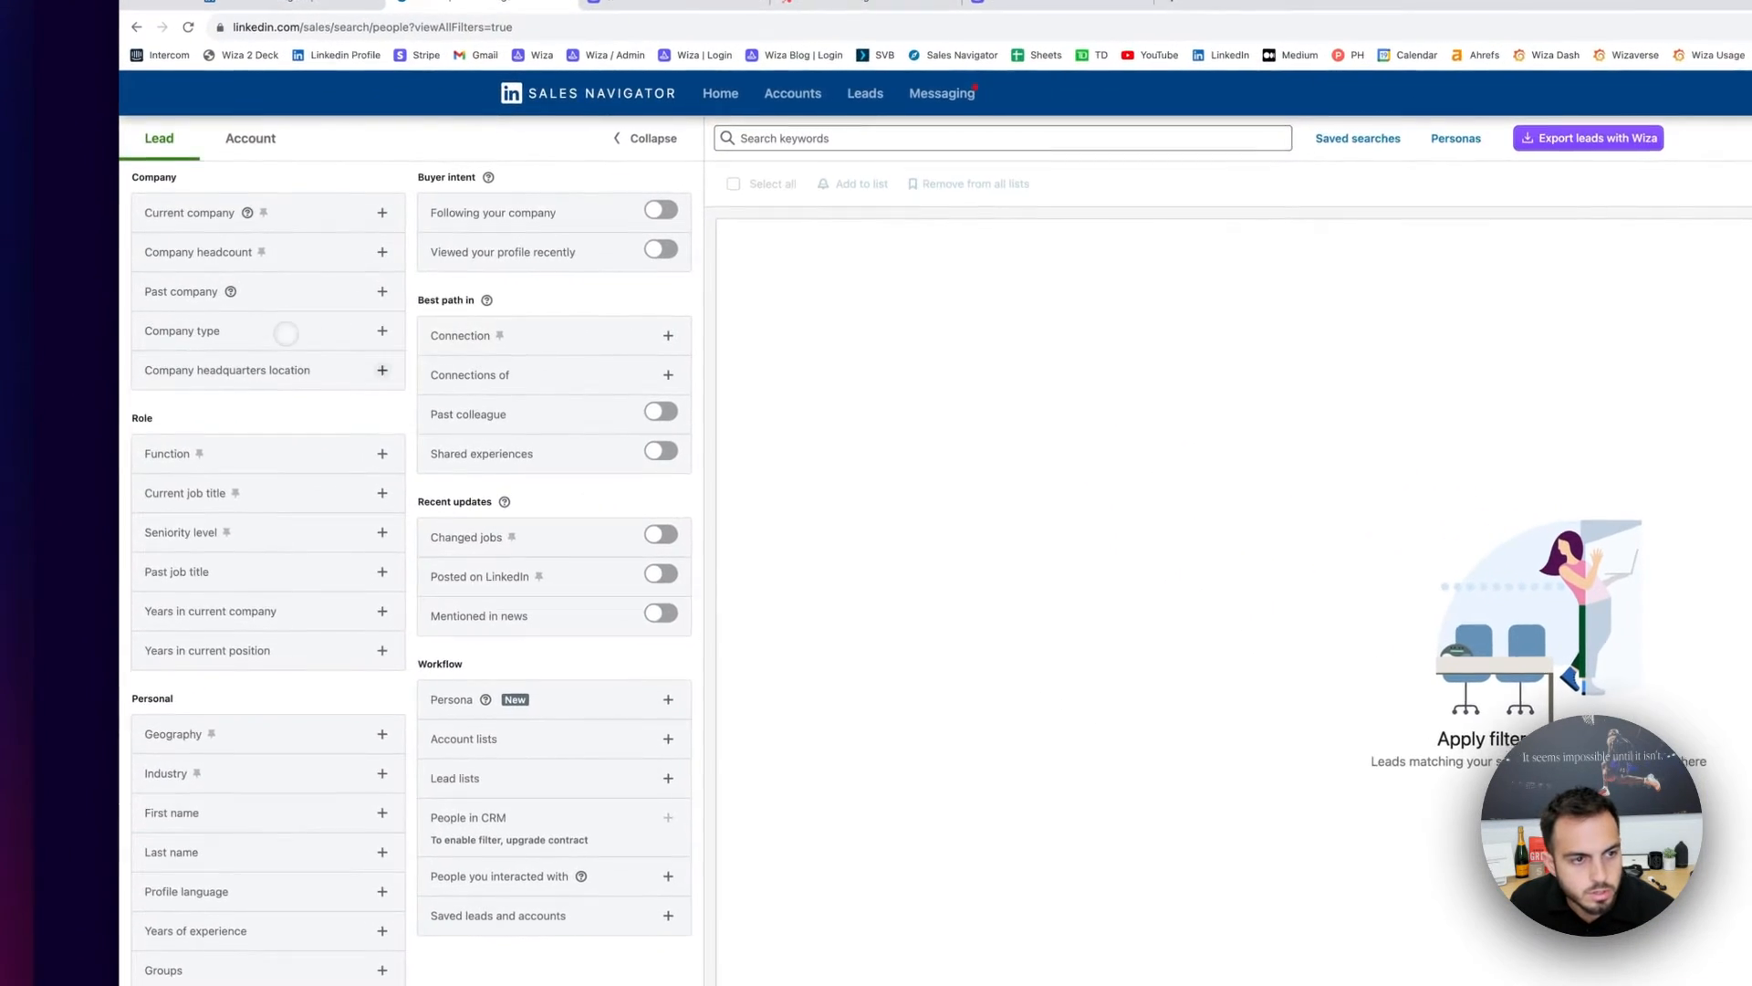
- Filter leads to VP of Sales at Toronto, Ontario, Canada headquarters and export them with Wiza
{"action": "type", "text": "toronto"}
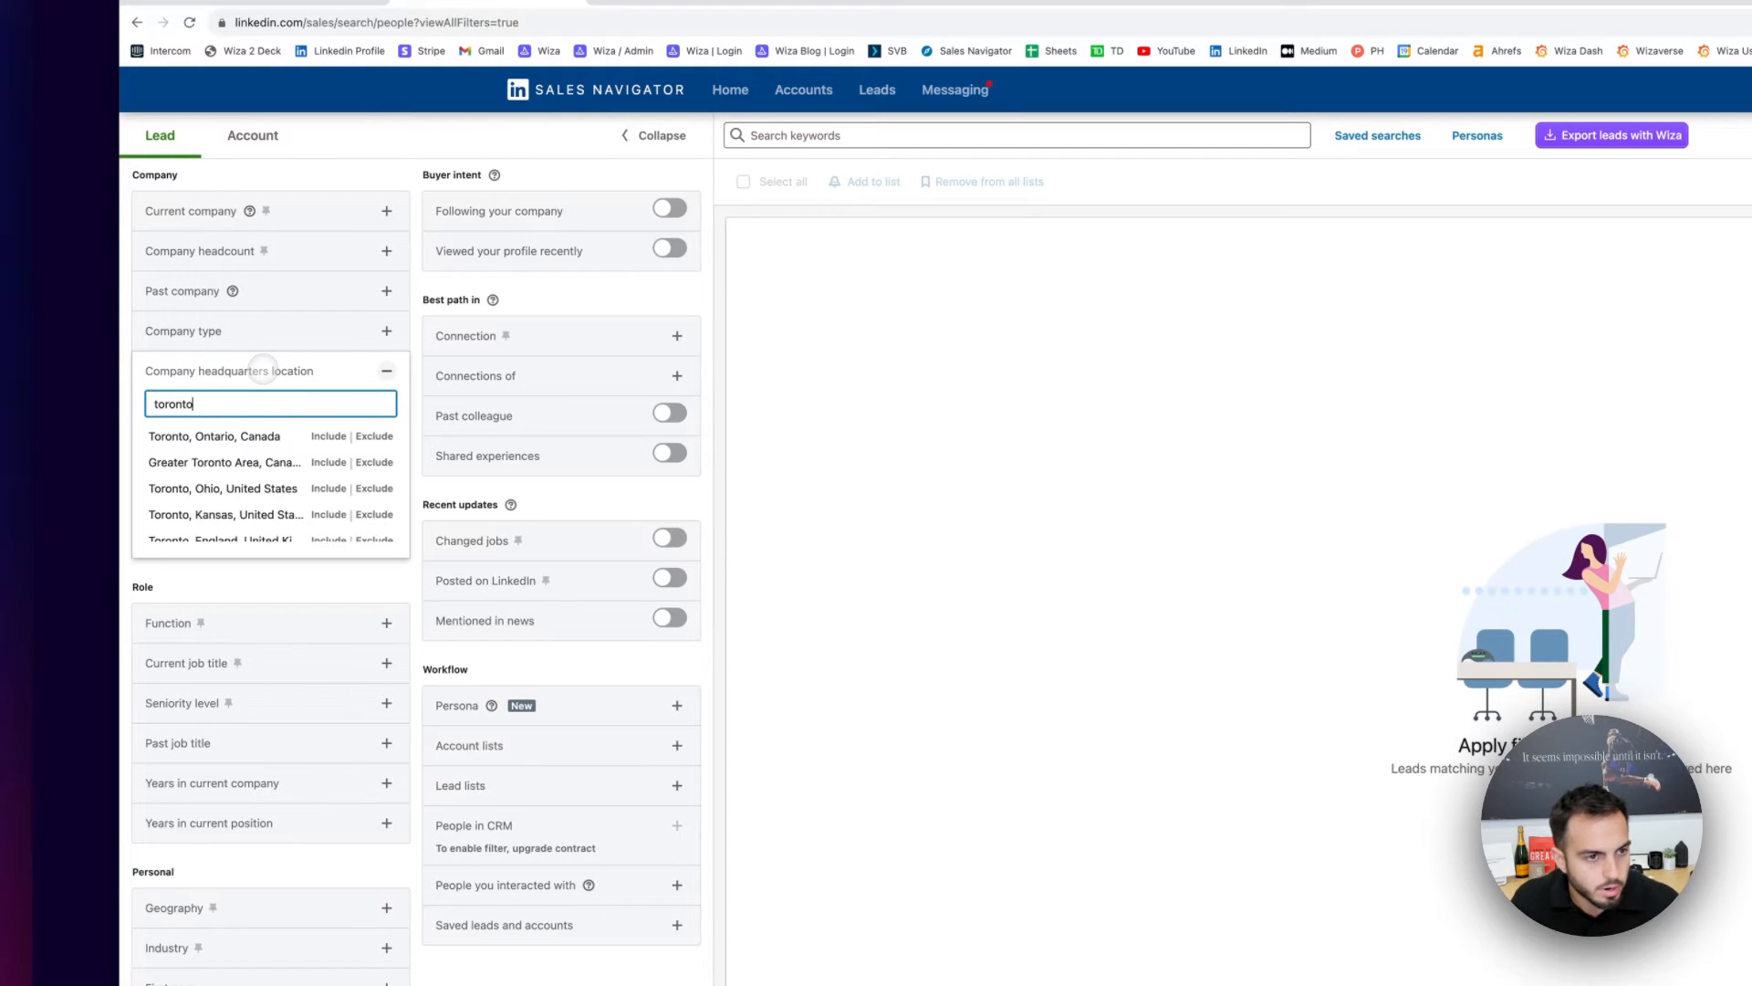
{"action": "left_click", "coordinate": [216, 436]}
{"action": "type", "text": "VP of S"}
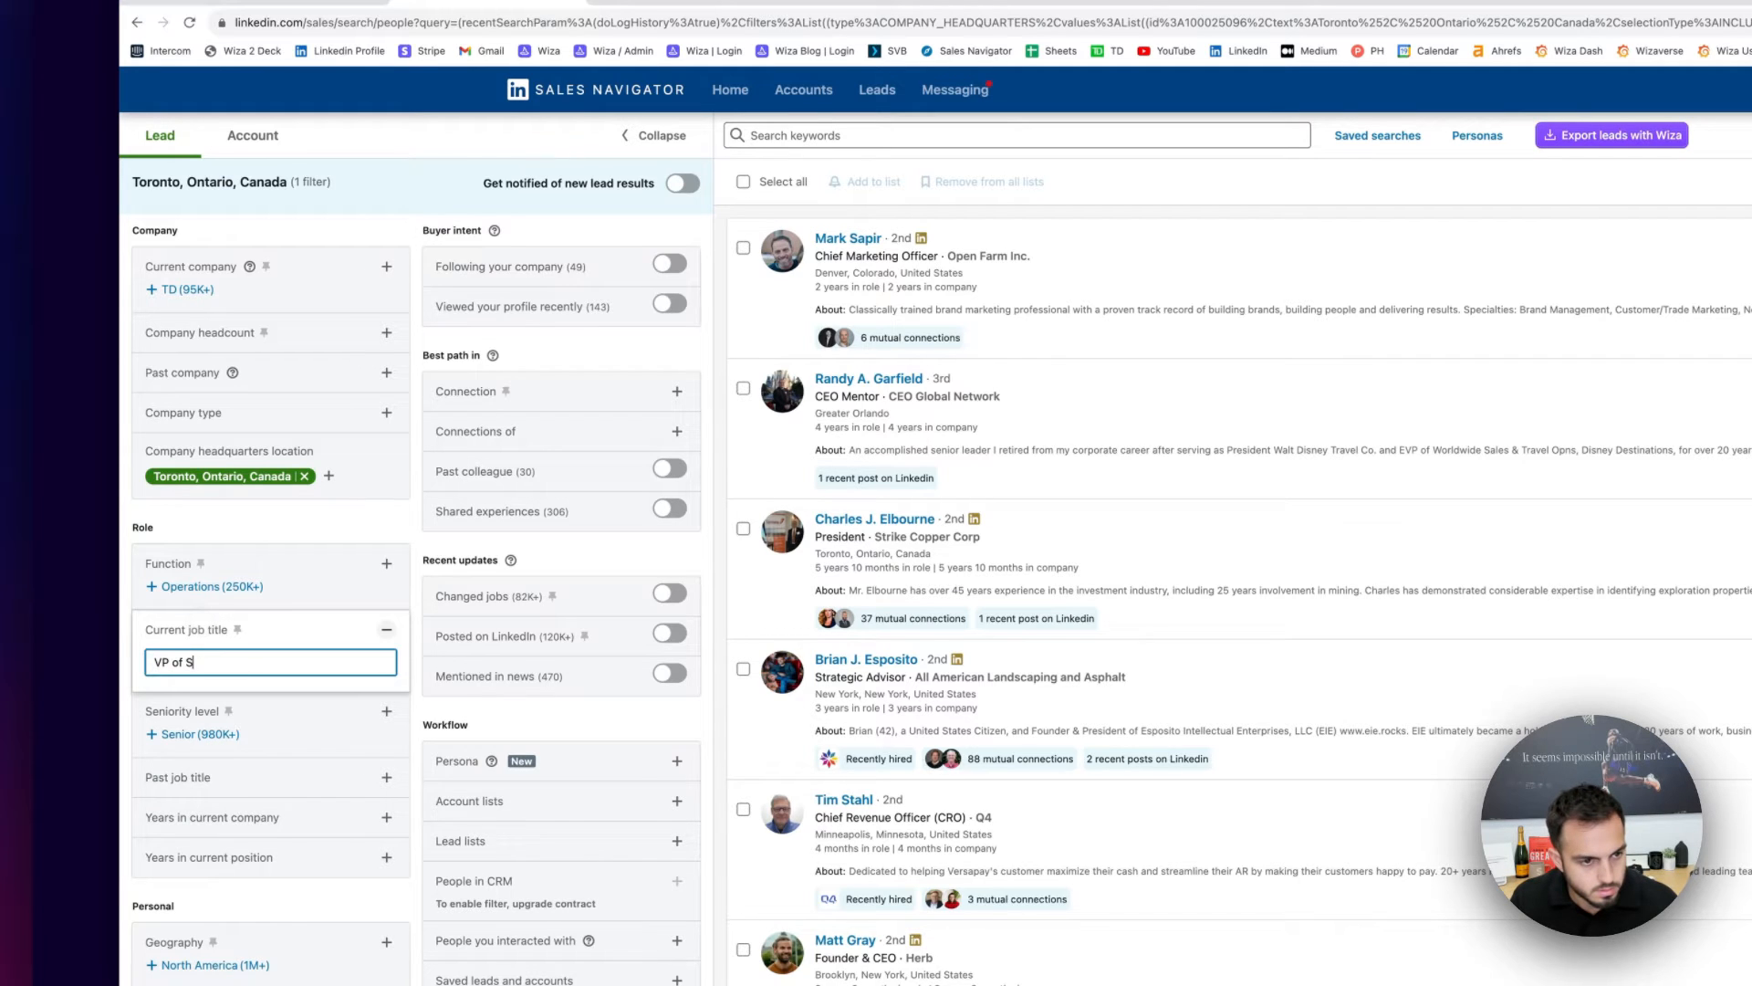
{"action": "key", "text": "Return"}
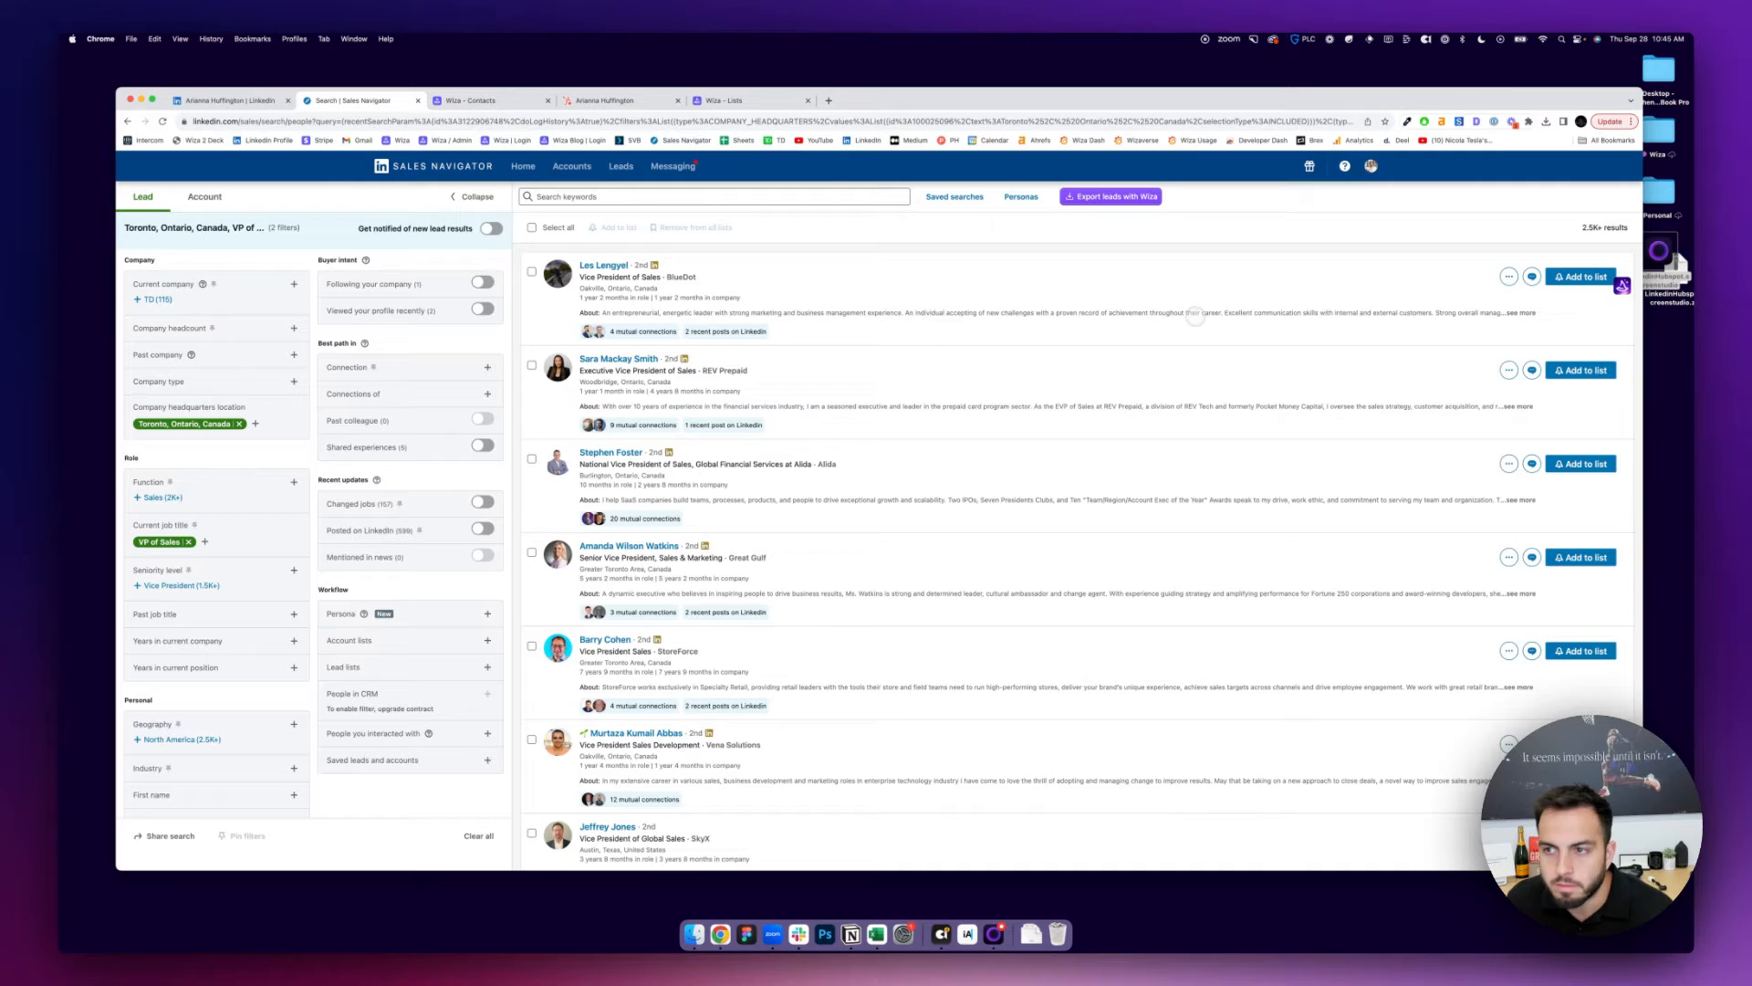
{"action": "mouse_move", "coordinate": [1564, 252]}
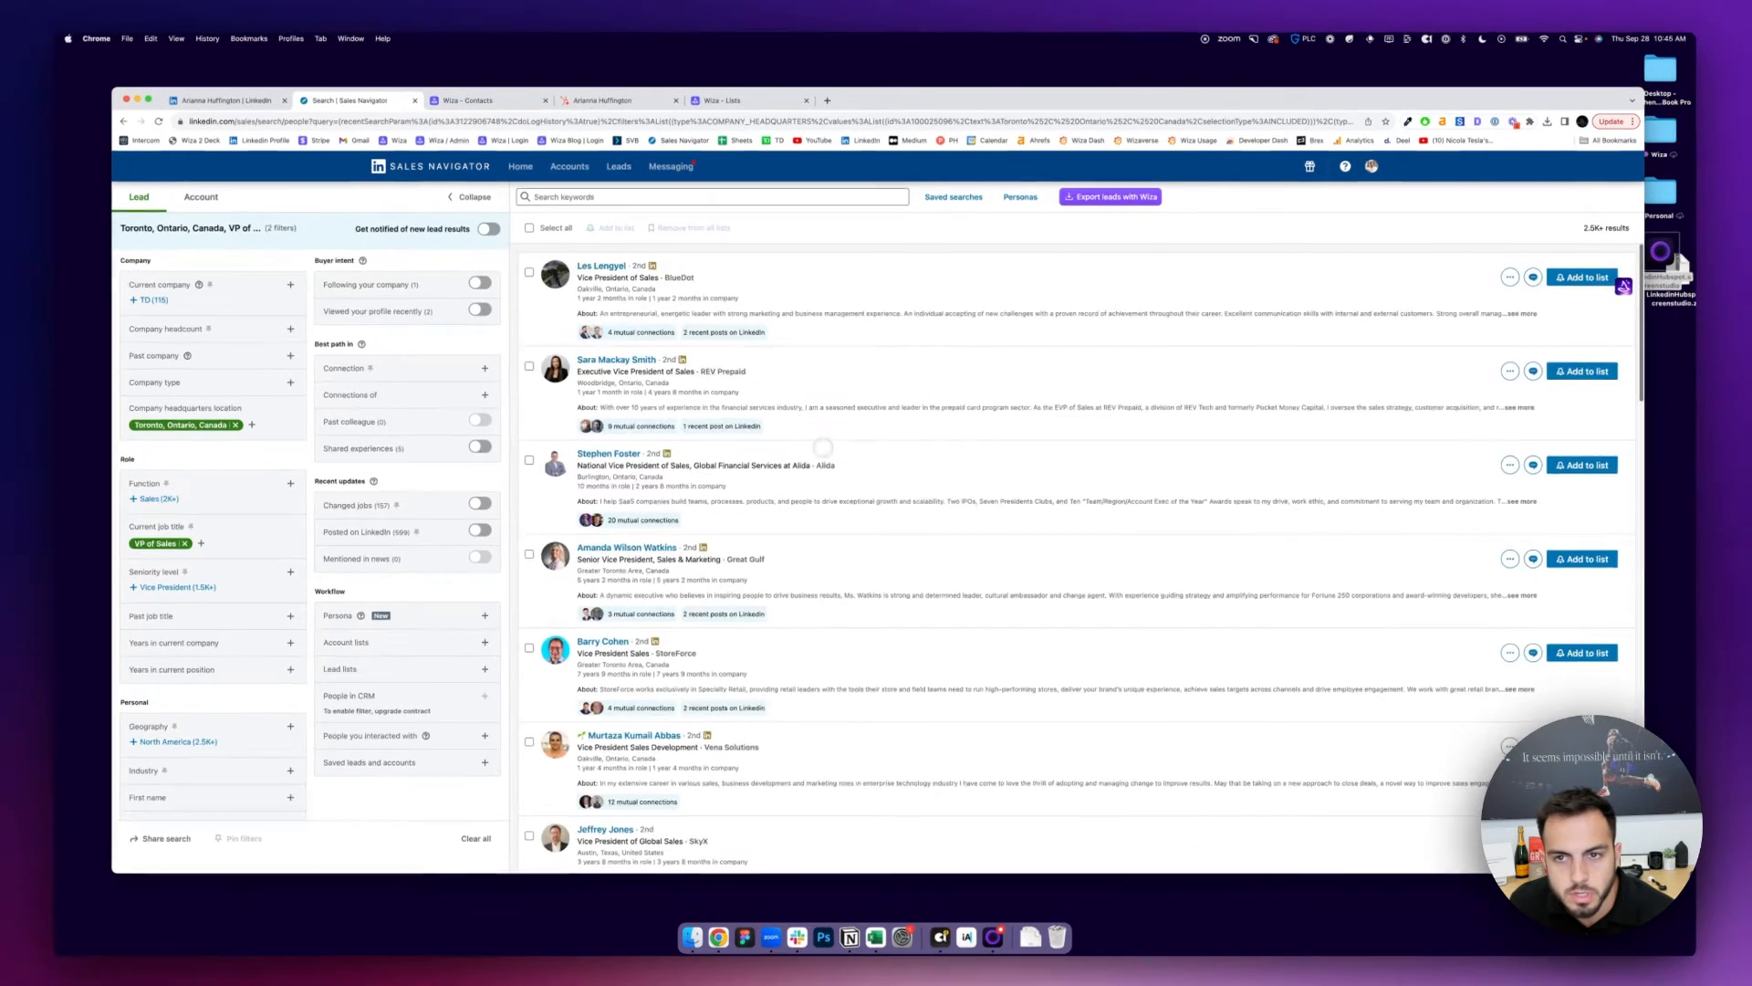
{"action": "left_click", "coordinate": [1110, 197]}
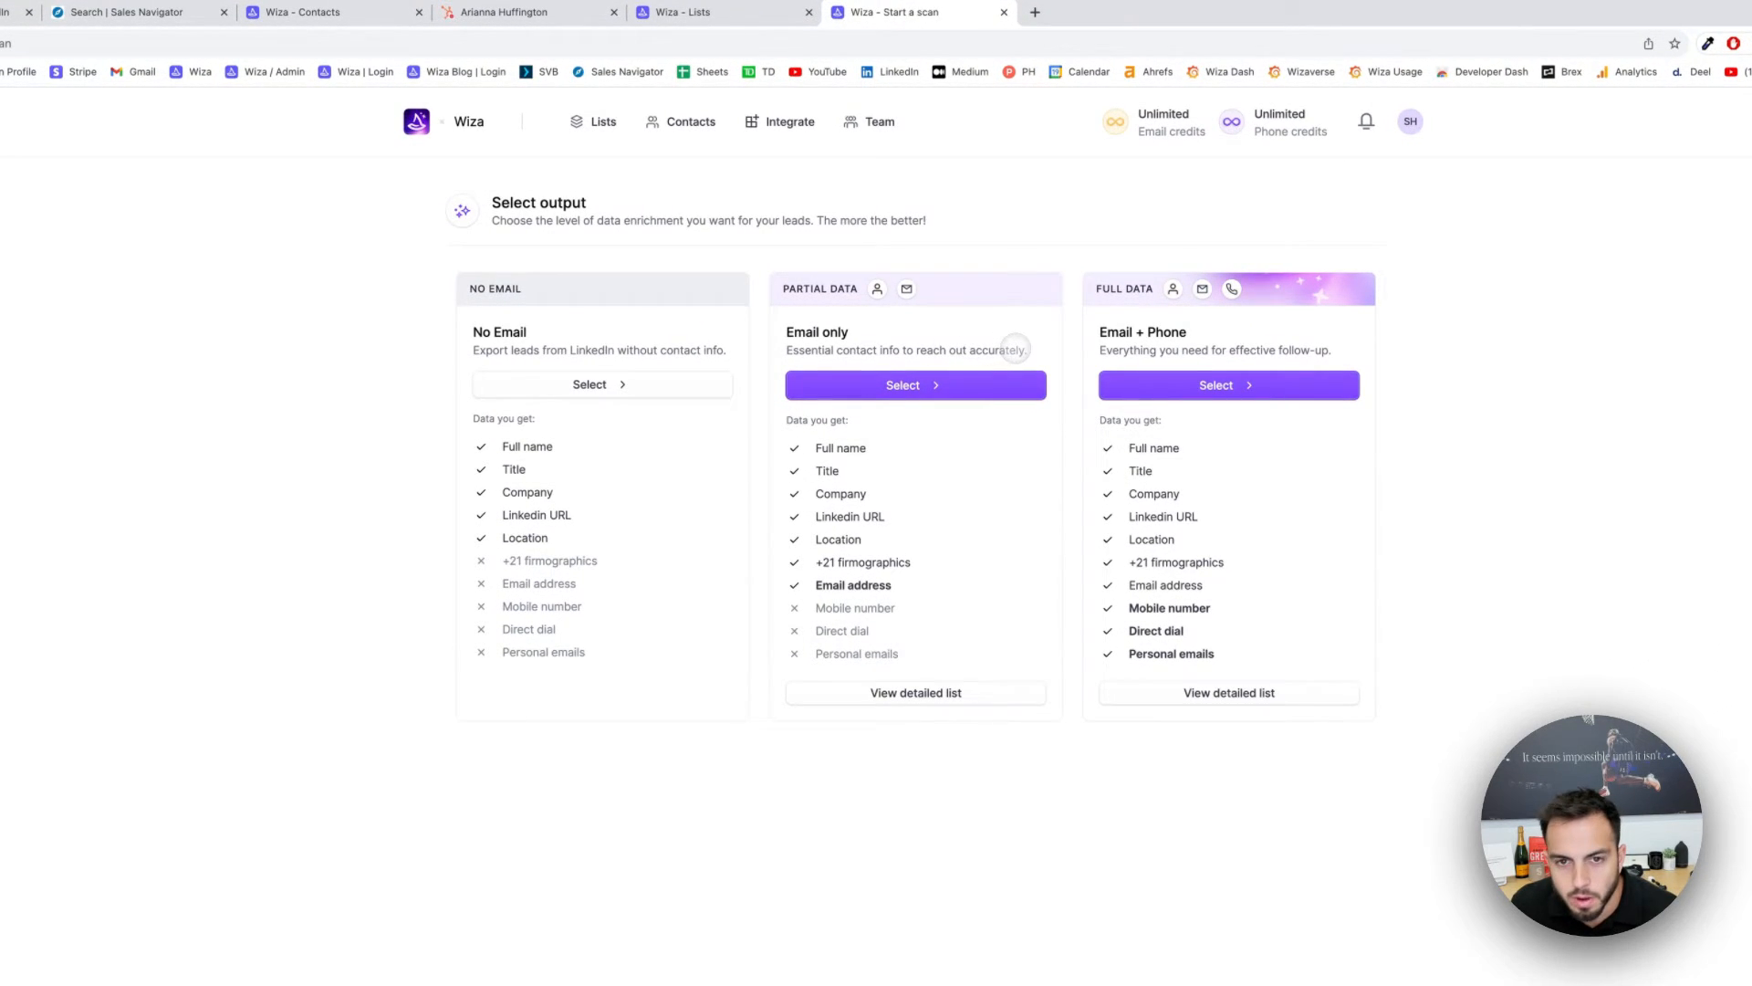
{"action": "mouse_move", "coordinate": [1039, 217]}
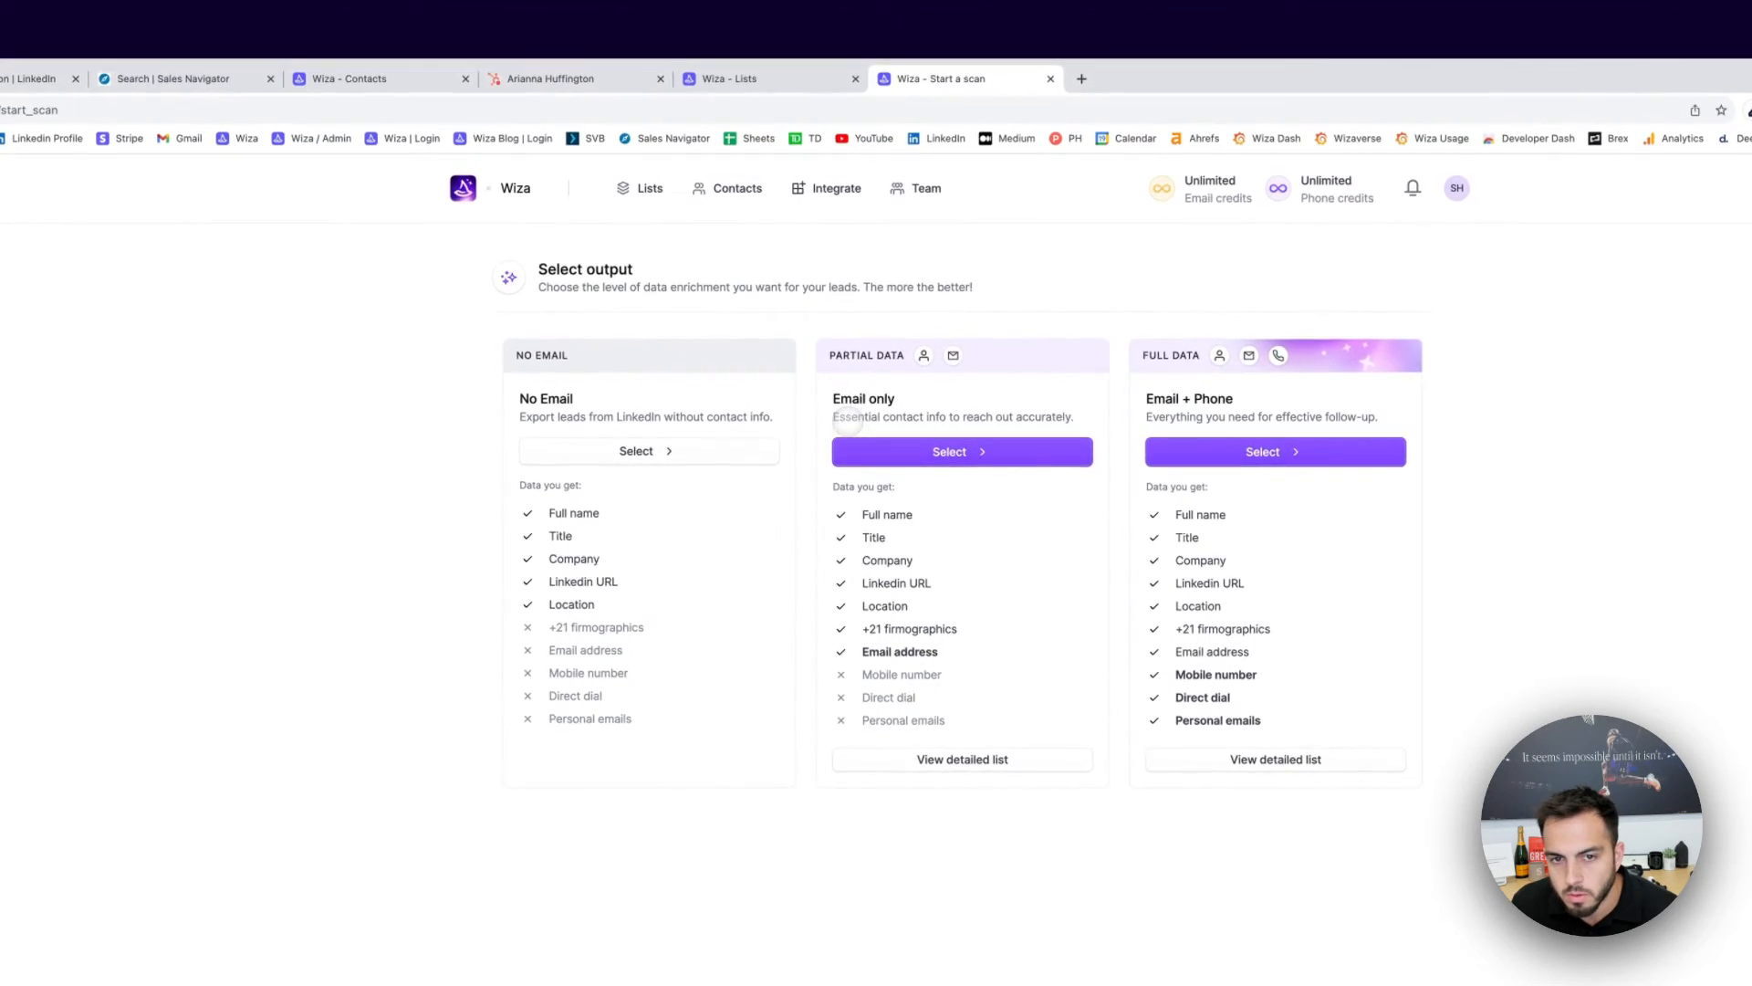
- Choose email-only enrichment, accept the scan configuration, and start the scan
{"action": "left_click", "coordinate": [961, 450]}
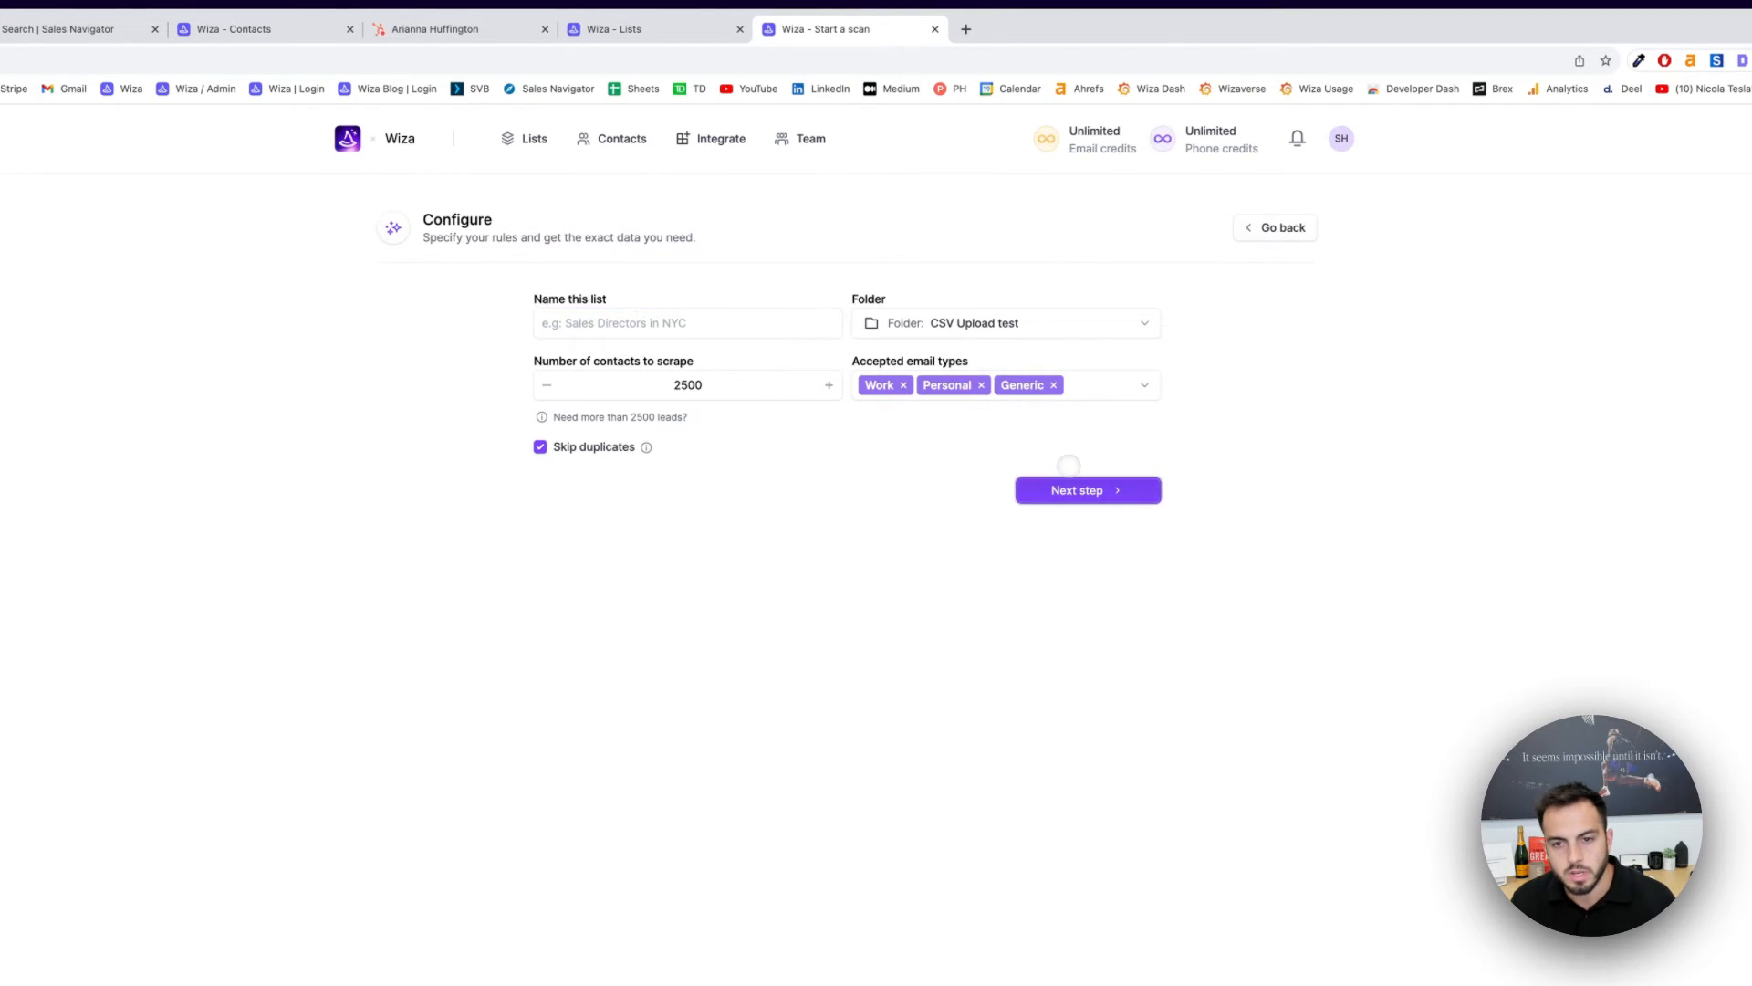
{"action": "left_click", "coordinate": [1086, 489]}
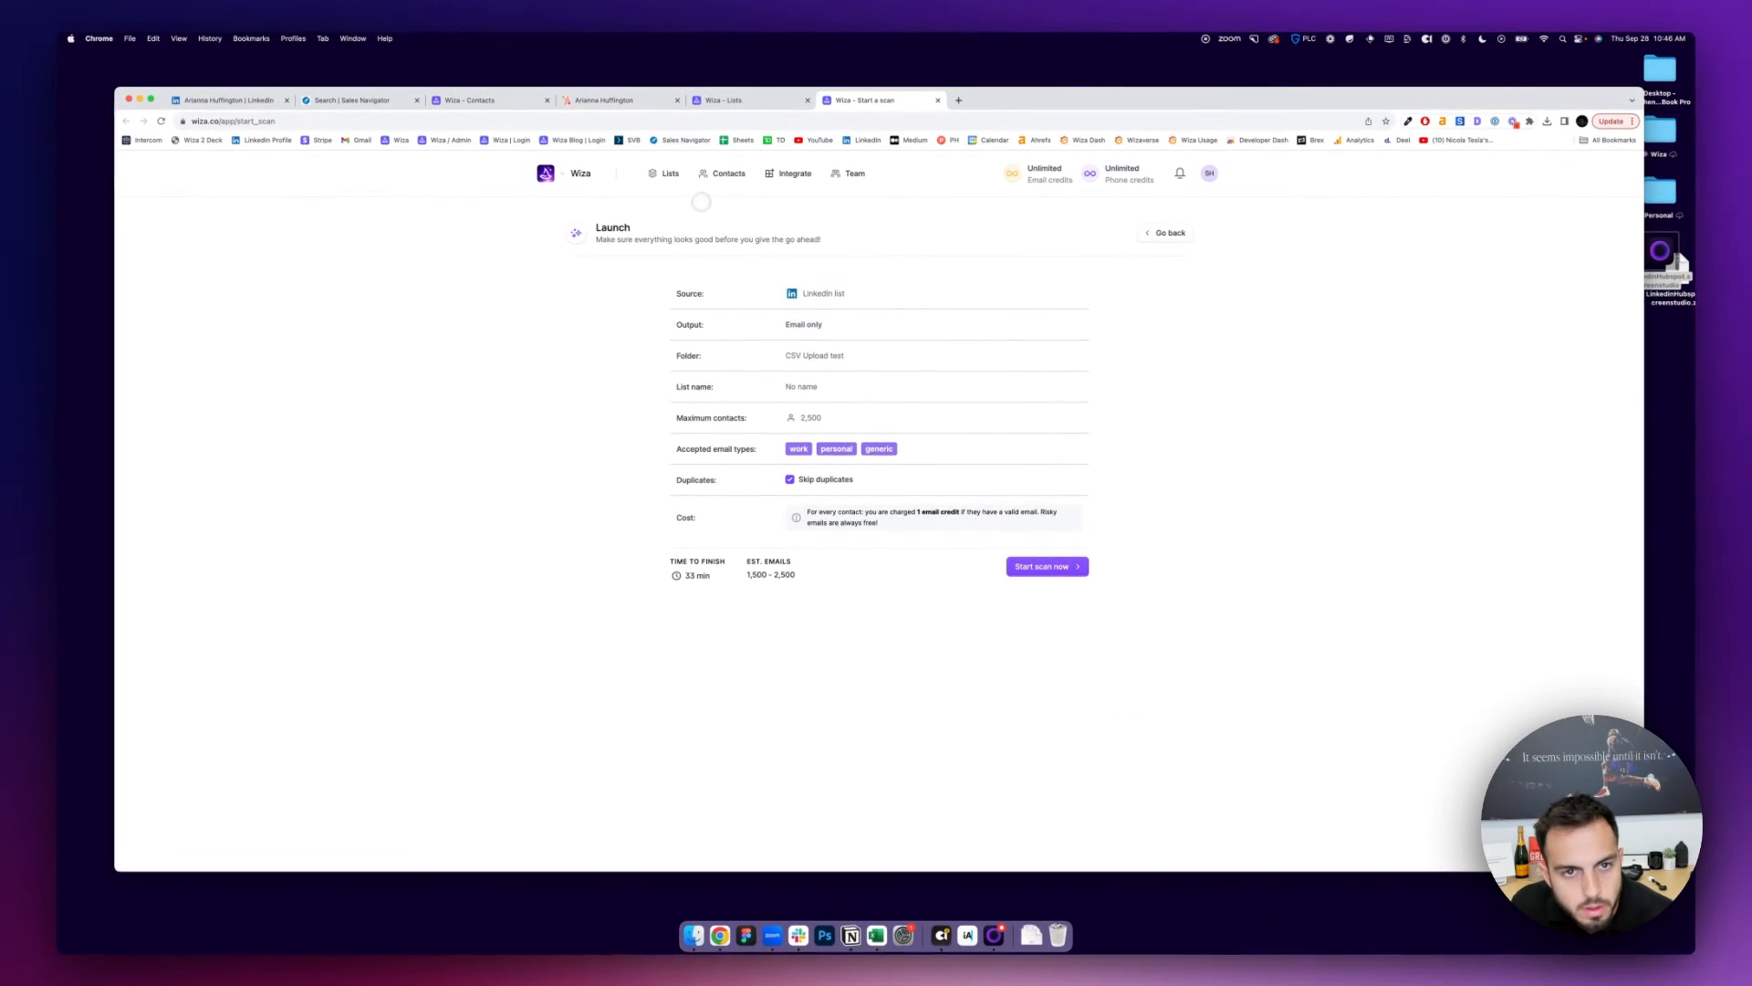
{"action": "left_click", "coordinate": [670, 173]}
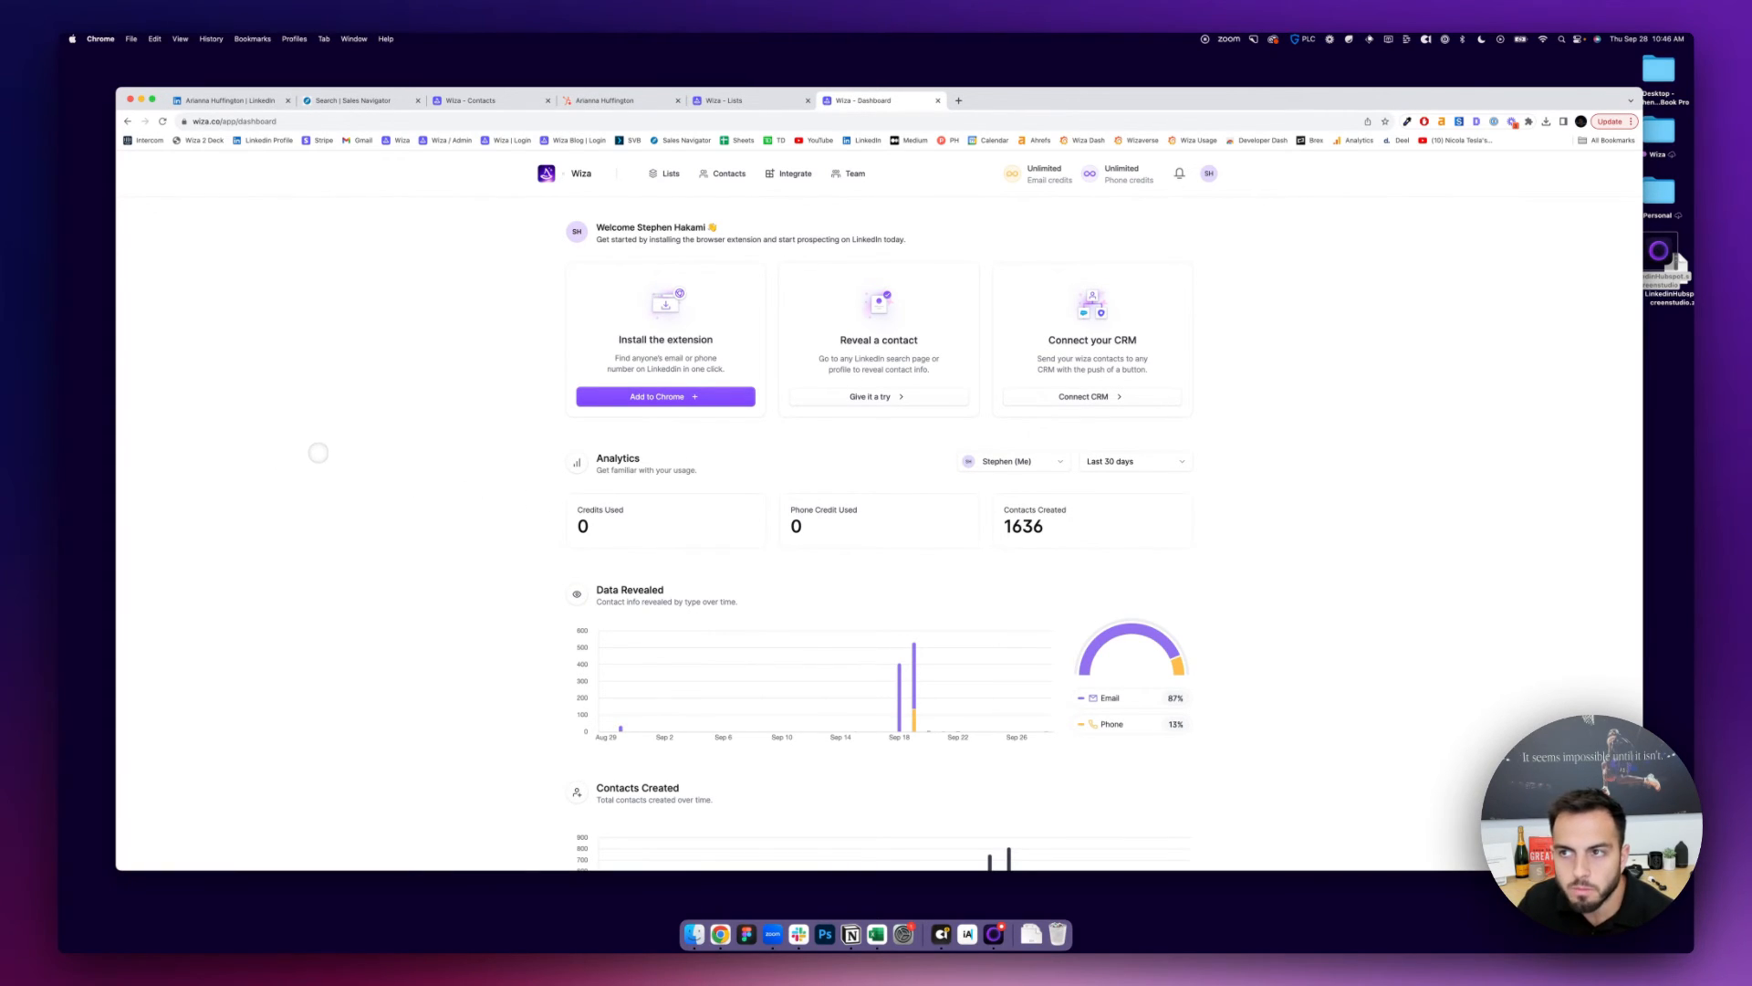
{"action": "mouse_move", "coordinate": [343, 447]}
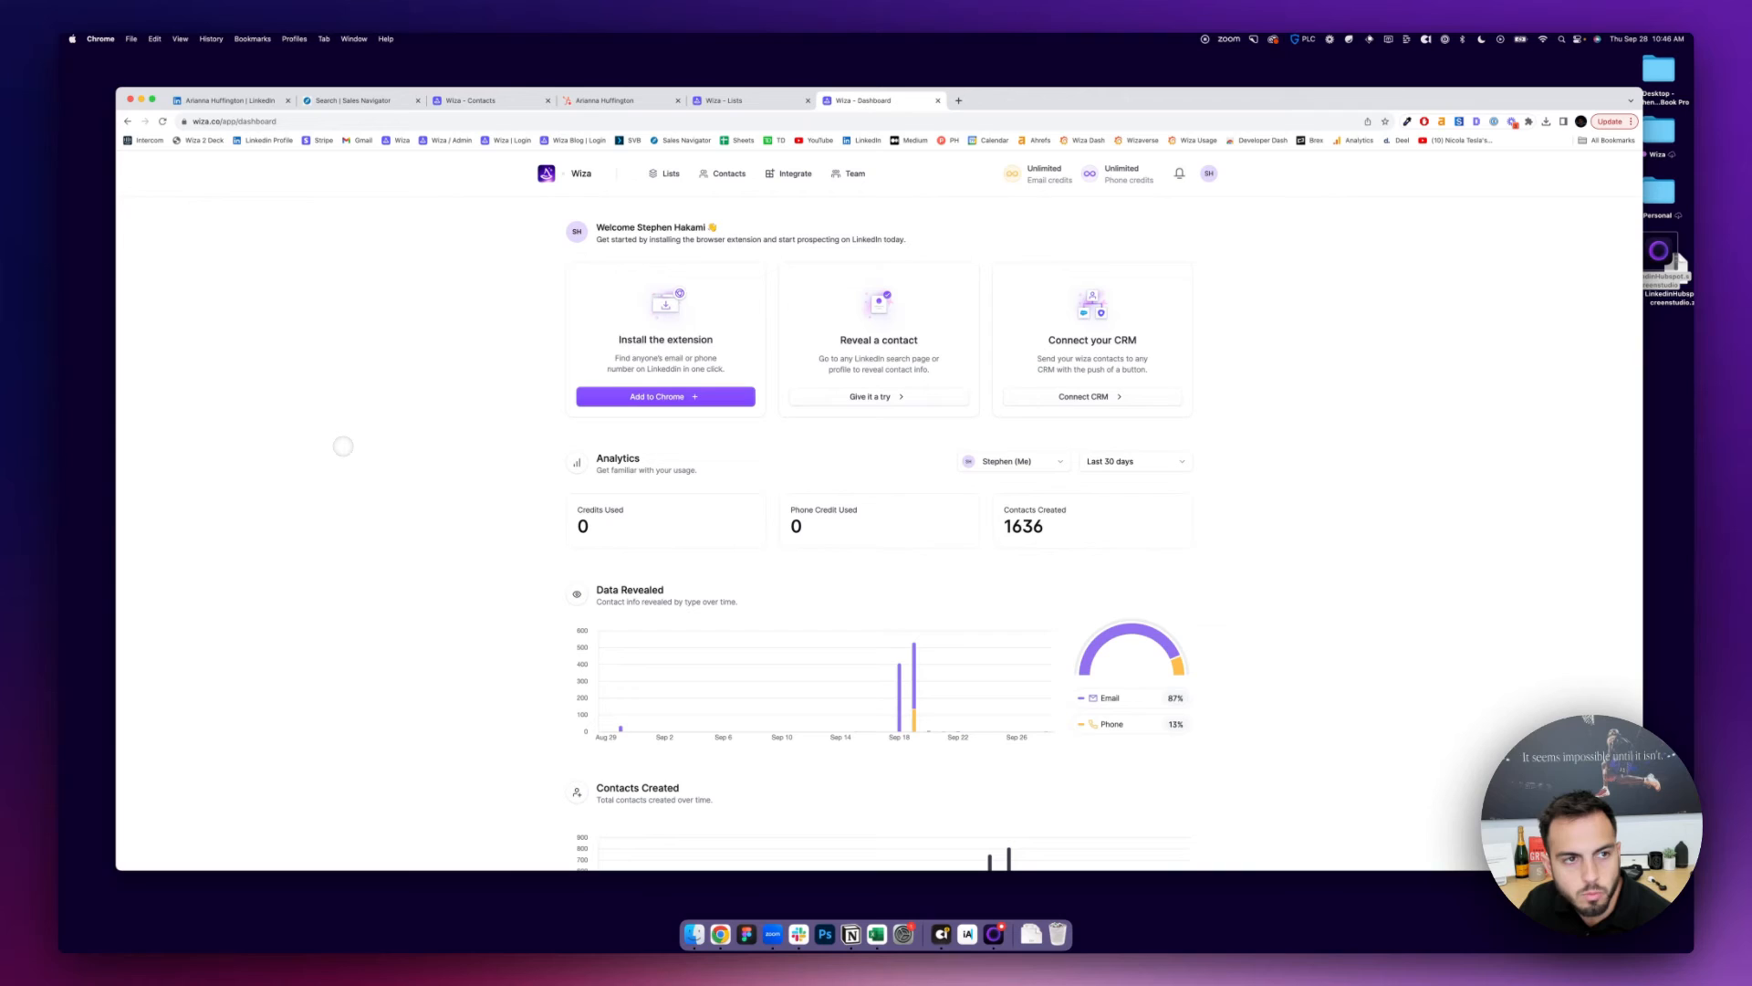